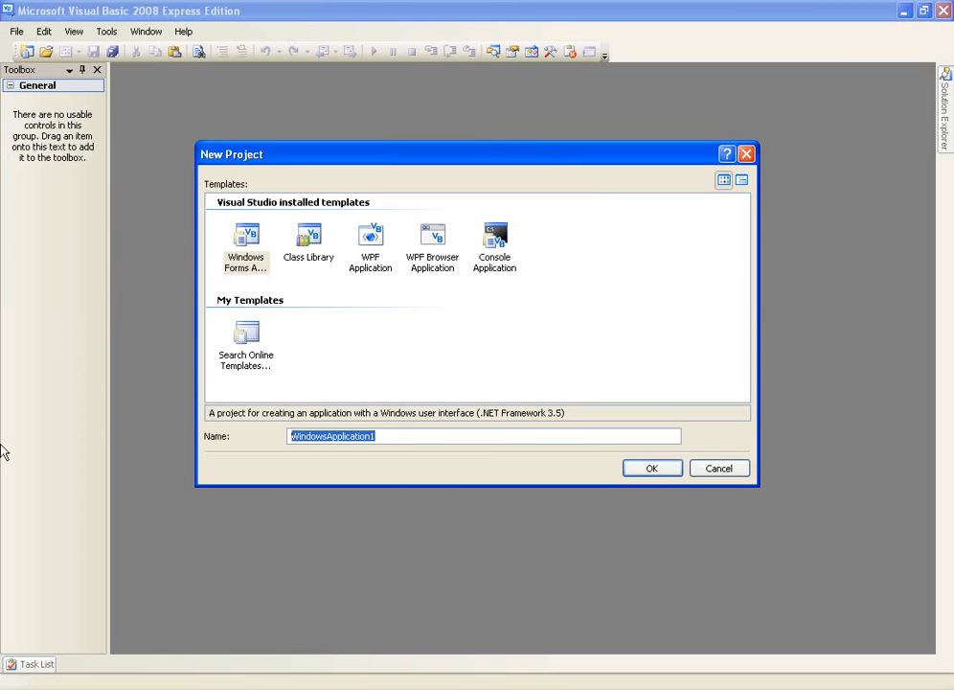
Step: Create the new Windows Forms project named 'logical operators'
{"action": "type", "text": "logical operator"}
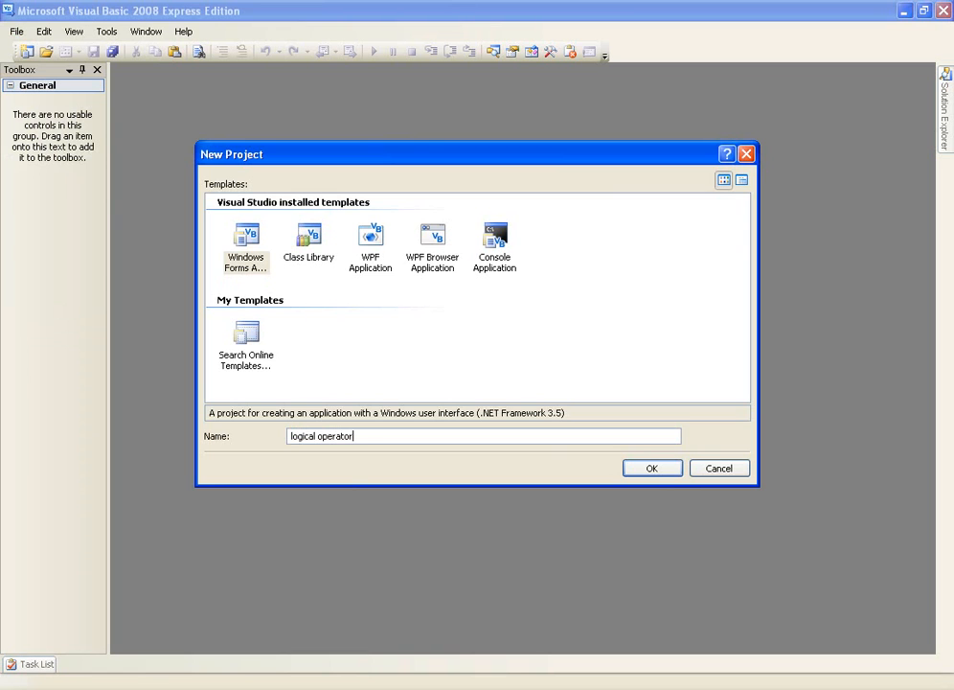
{"action": "left_click", "coordinate": [657, 468]}
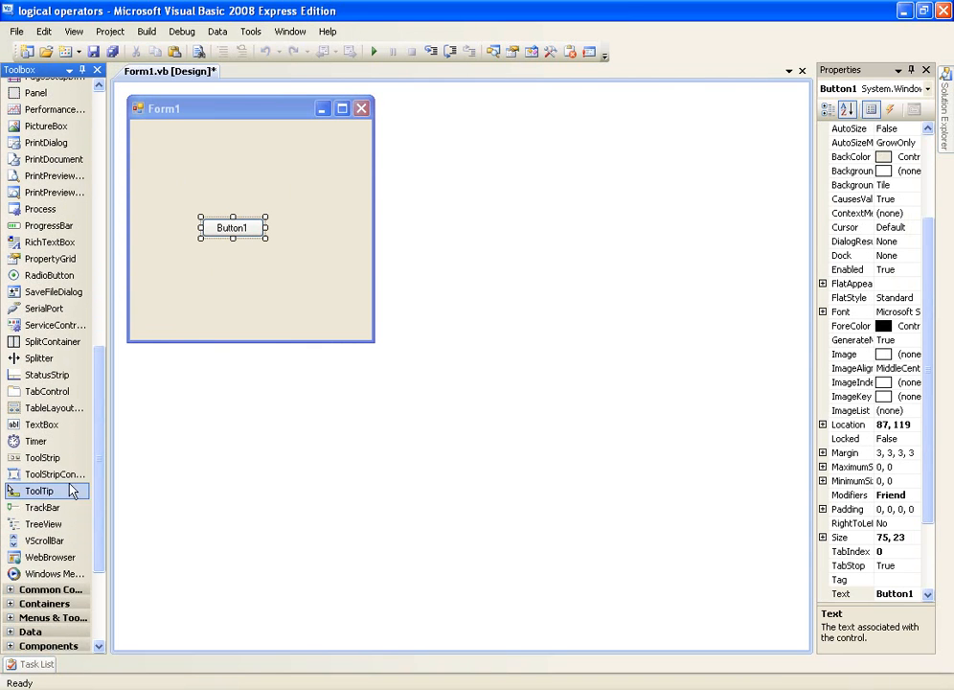
{"action": "mouse_move", "coordinate": [43, 425]}
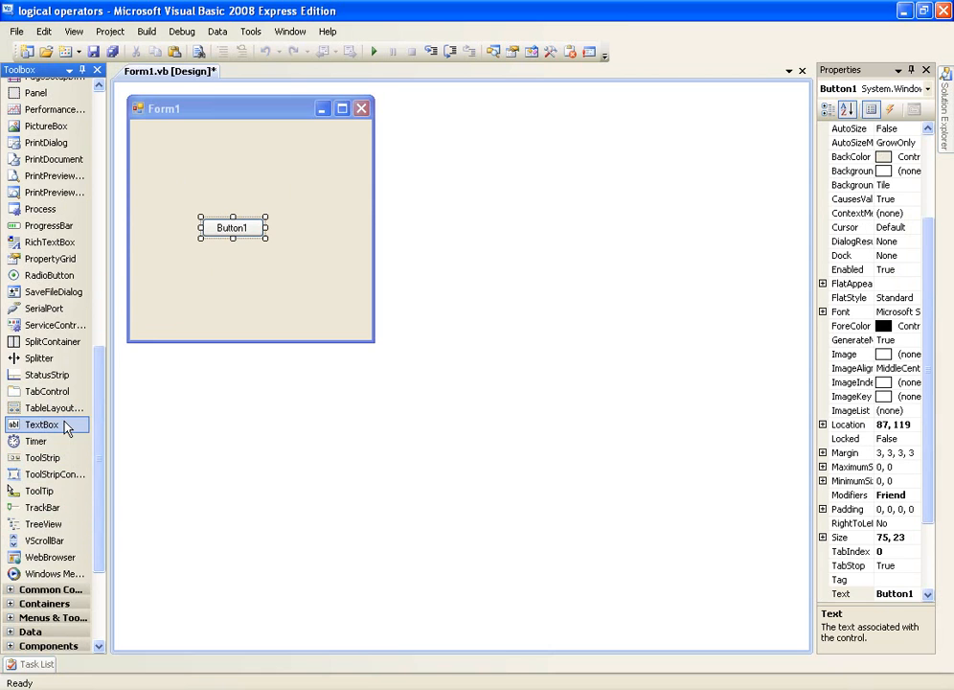
Step: Add a second text box and align and widen both text boxes above the button
{"action": "left_click_drag", "start_coordinate": [42, 425], "coordinate": [237, 147]}
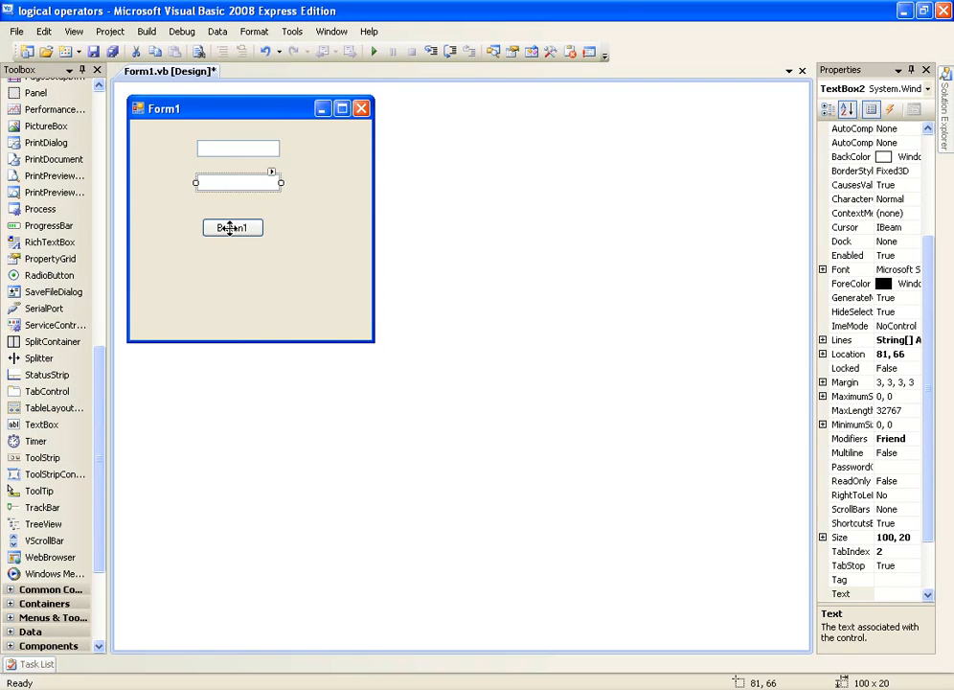
{"action": "left_click", "coordinate": [235, 224]}
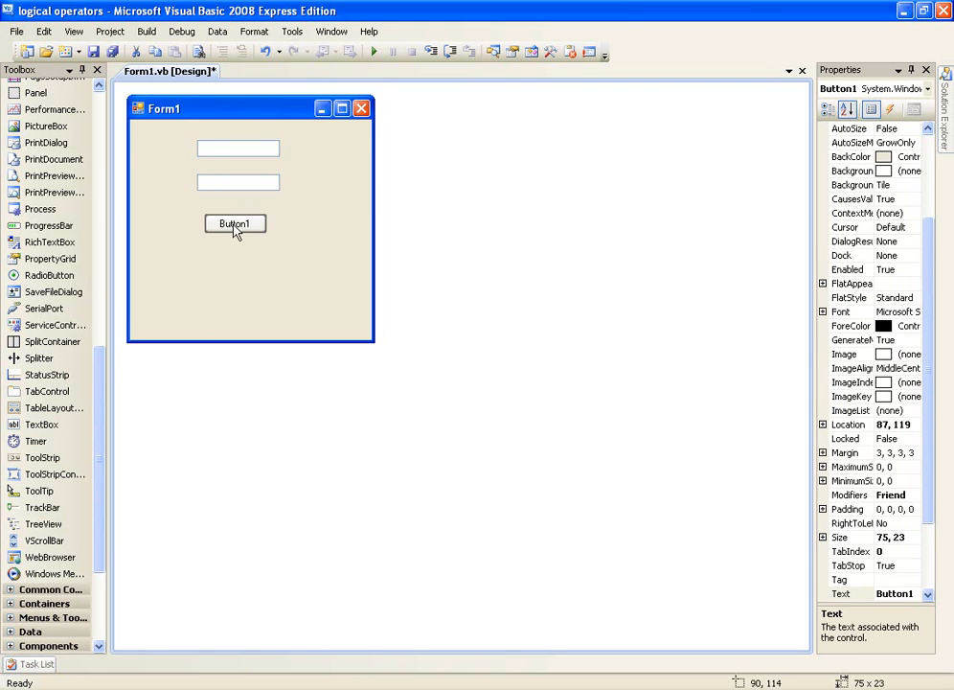
{"action": "left_click", "coordinate": [238, 148]}
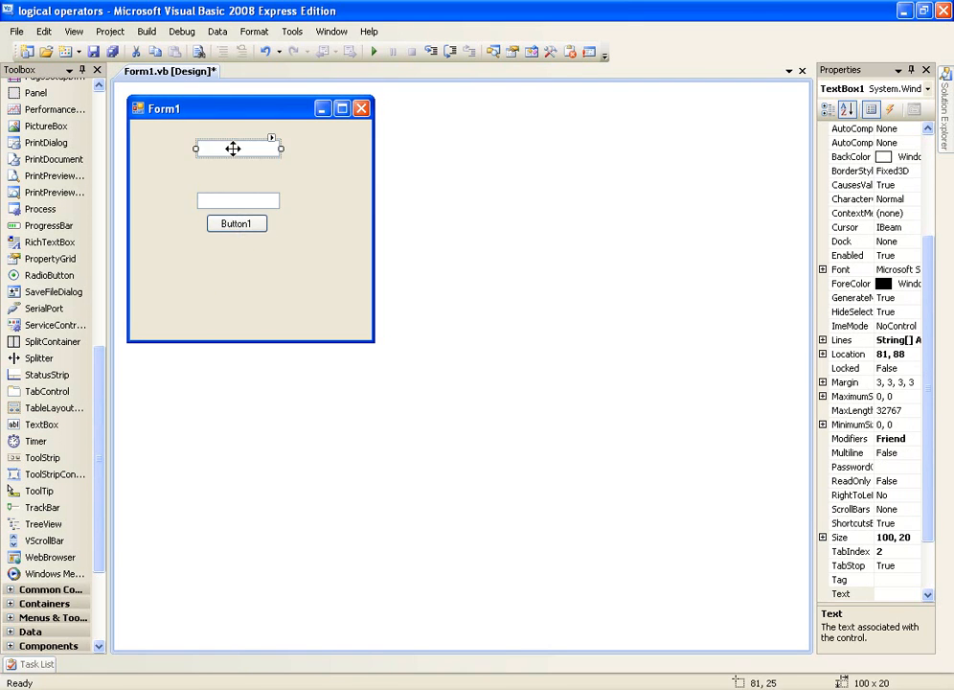
{"action": "left_click_drag", "start_coordinate": [237, 148], "coordinate": [236, 180]}
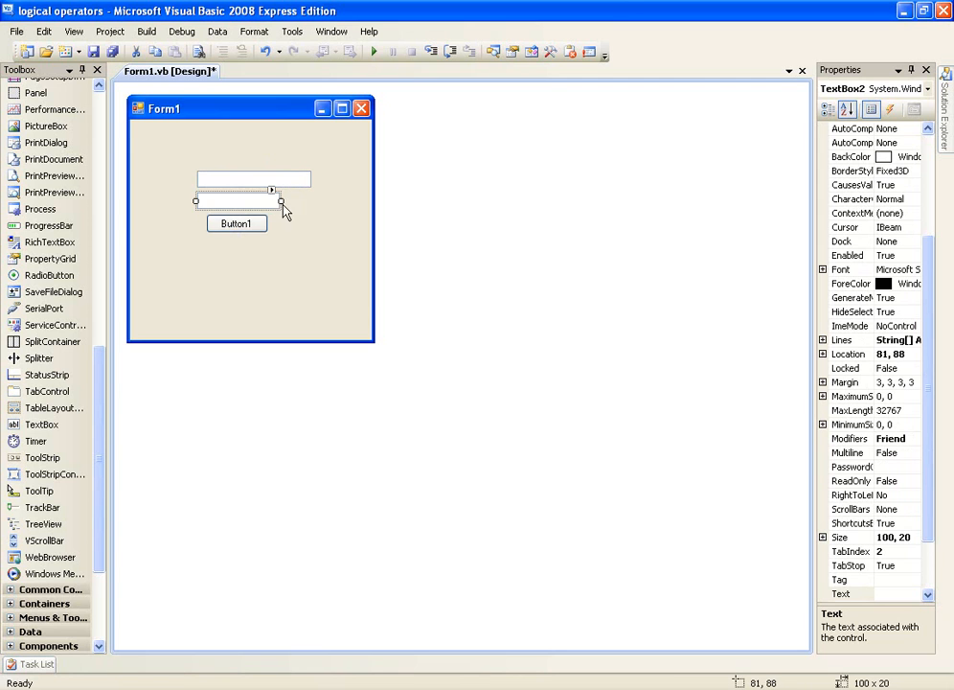
{"action": "left_click_drag", "start_coordinate": [280, 201], "coordinate": [288, 201]}
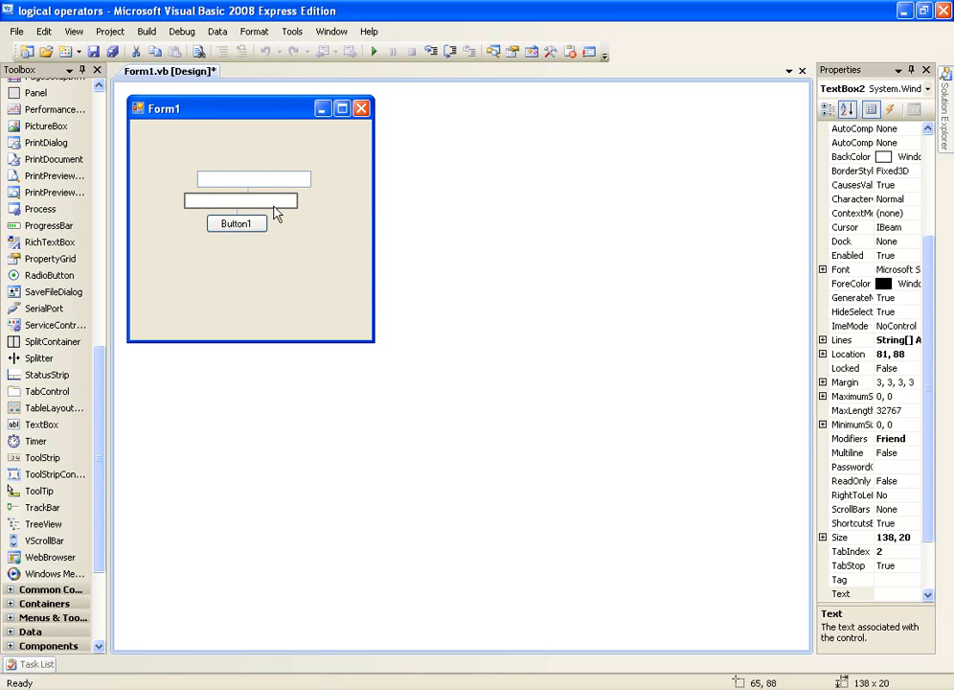
Step: Caption Button1 'Log In' and shrink the form to fit the controls
{"action": "left_click", "coordinate": [237, 224]}
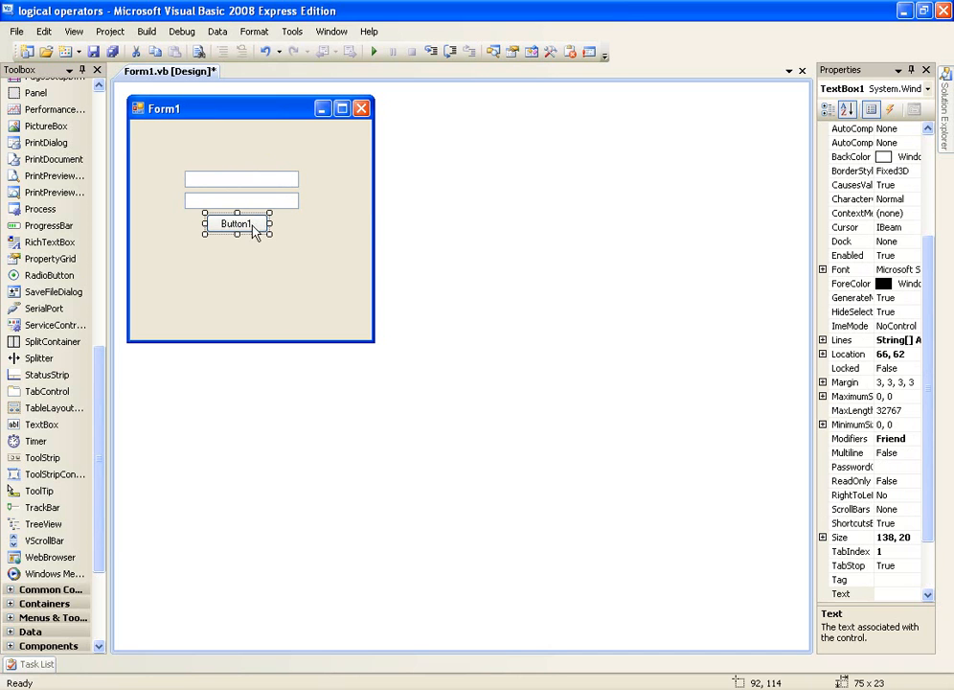
{"action": "left_click", "coordinate": [236, 223]}
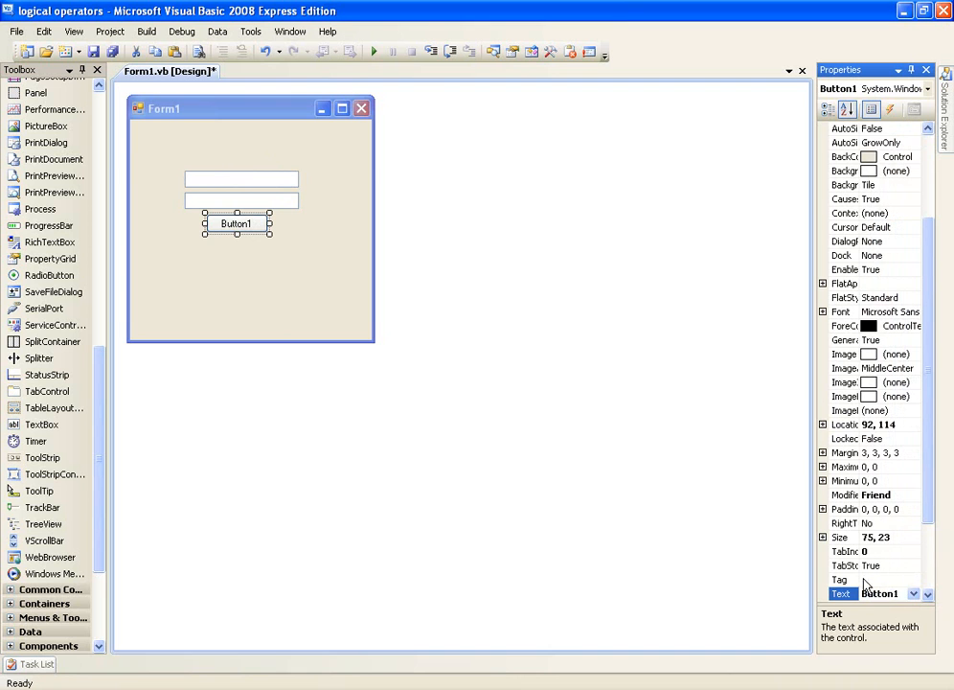
{"action": "type", "text": "Log In"}
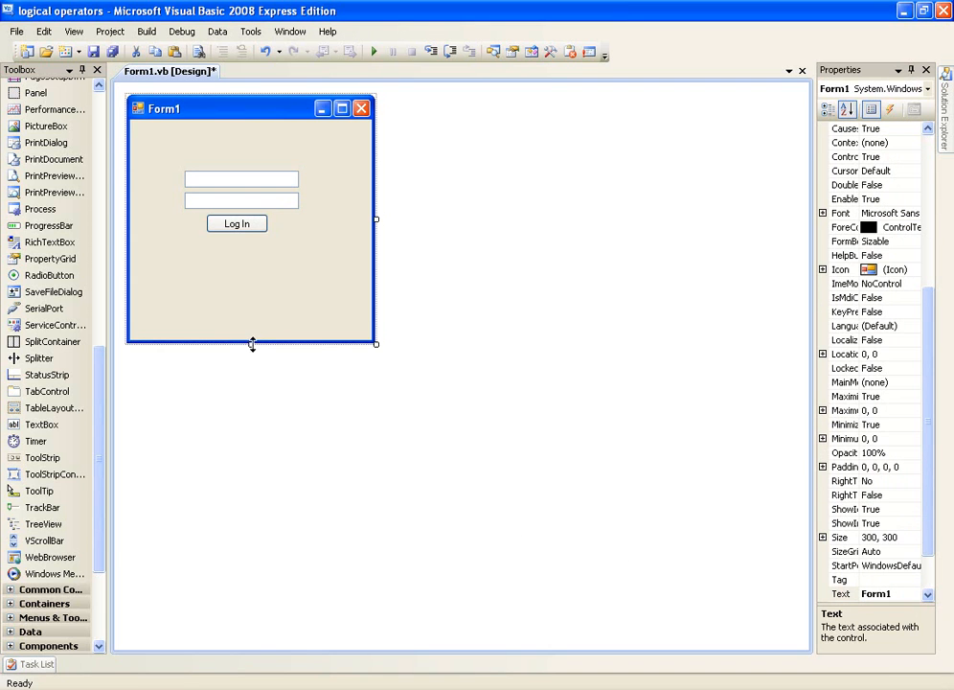
{"action": "left_click_drag", "start_coordinate": [252, 344], "coordinate": [251, 249]}
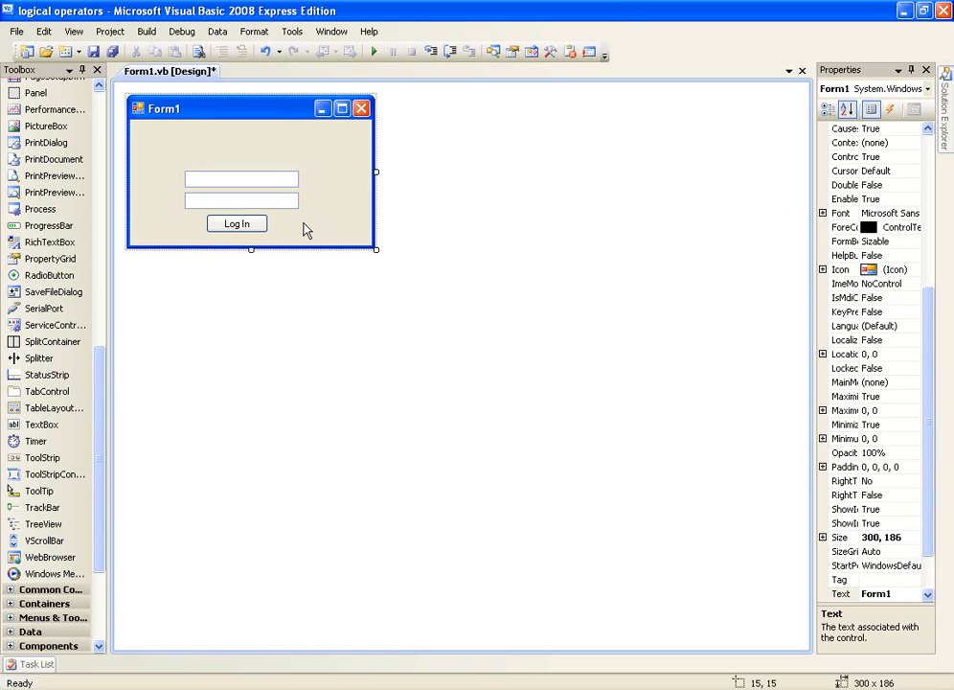
{"action": "left_click_drag", "start_coordinate": [374, 172], "coordinate": [356, 172]}
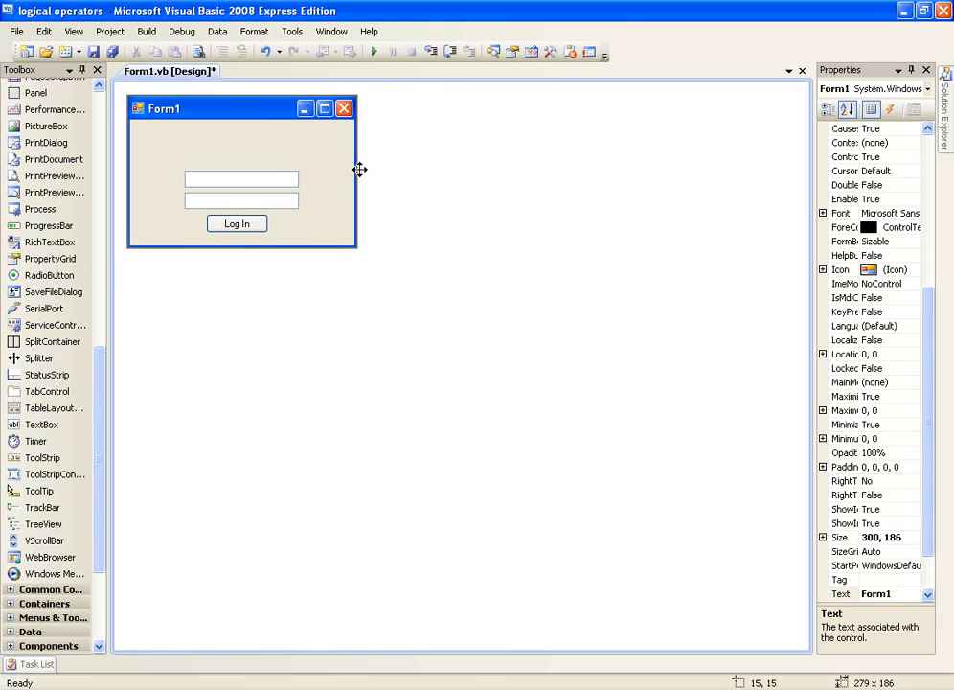
{"action": "left_click_drag", "start_coordinate": [359, 170], "coordinate": [359, 171]}
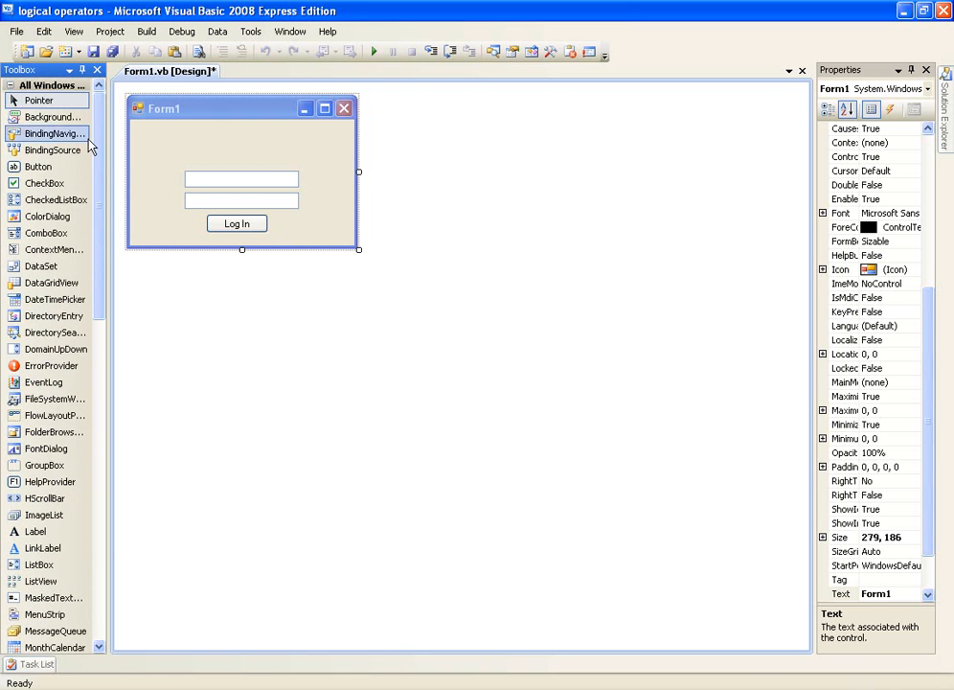
Step: Add a label reading 'Plese enter both passwords' to Form1
{"action": "scroll", "scroll_direction": "down", "scroll_amount": 3}
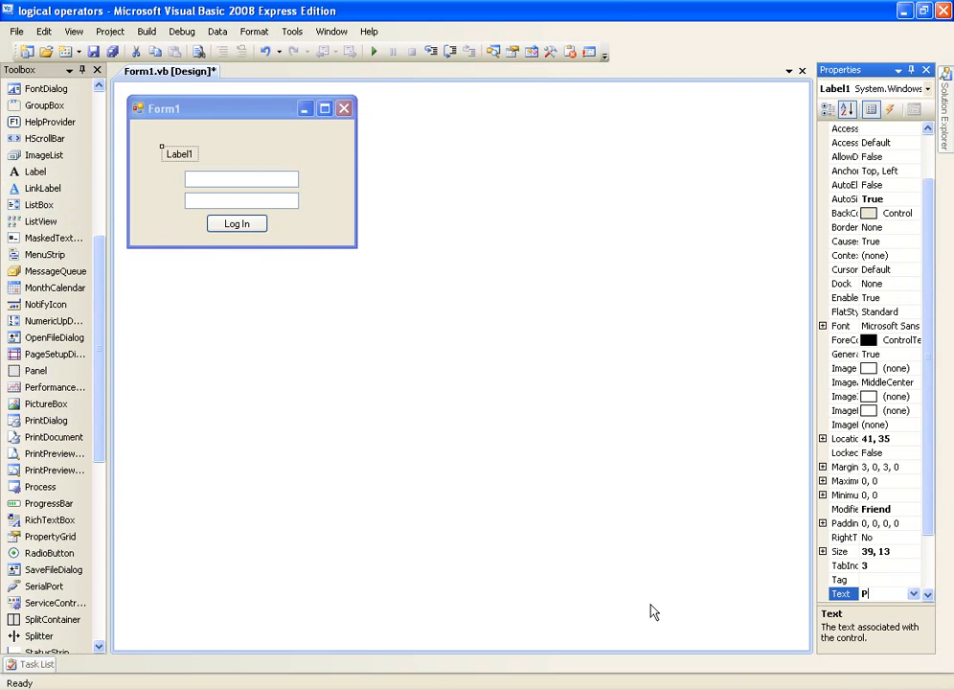
{"action": "type", "text": "oth pas"}
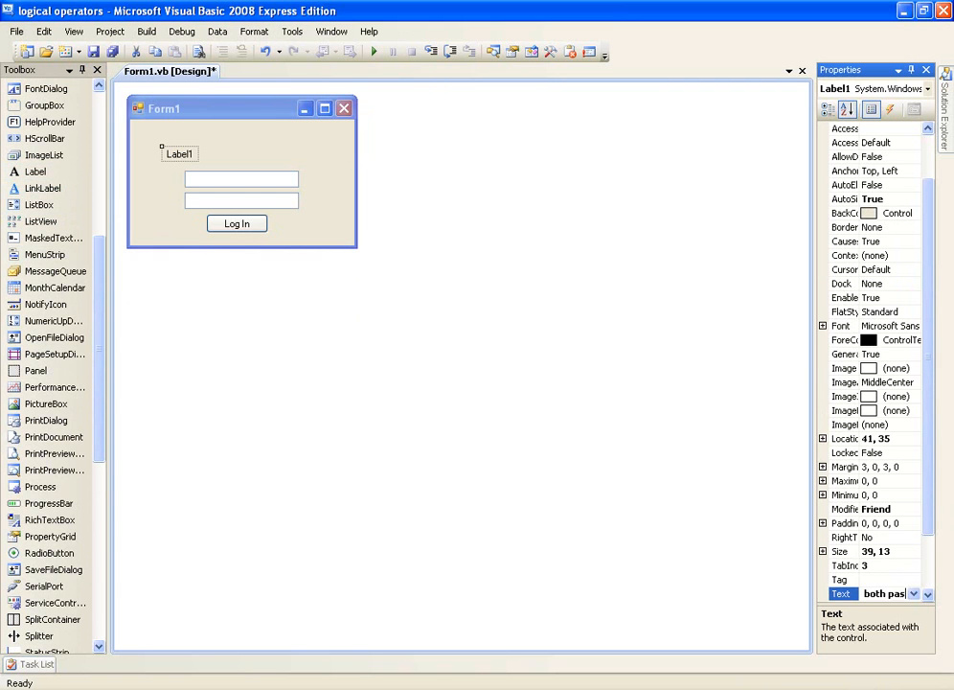
{"action": "type", "text": "Plese enter both passwords"}
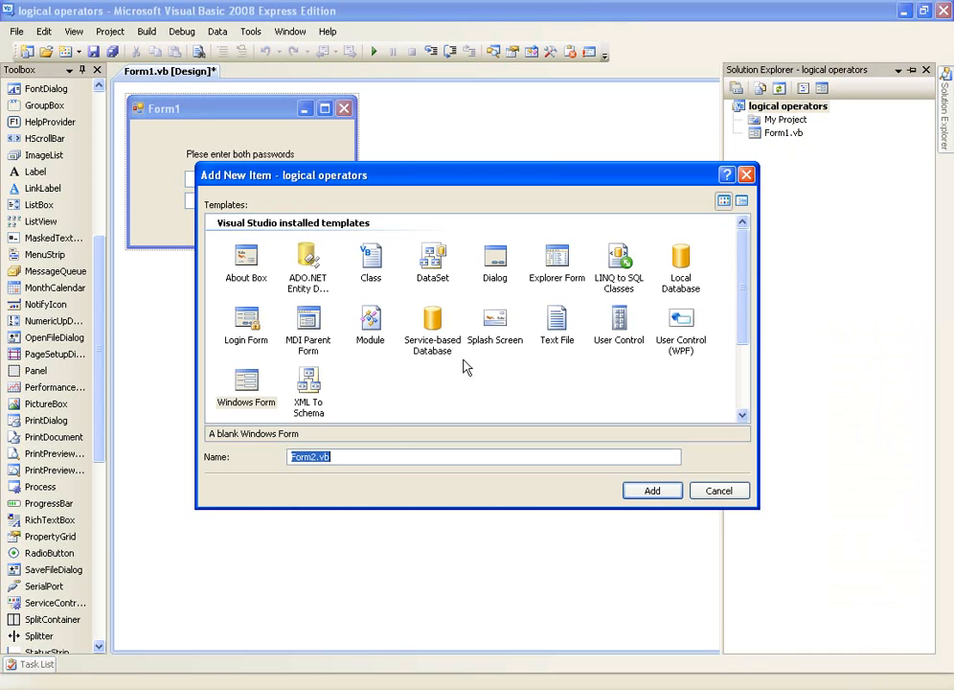
Step: Add Form2 with a 'Passwords accepted!' label, then go back to Form1's design
{"action": "left_click", "coordinate": [652, 490]}
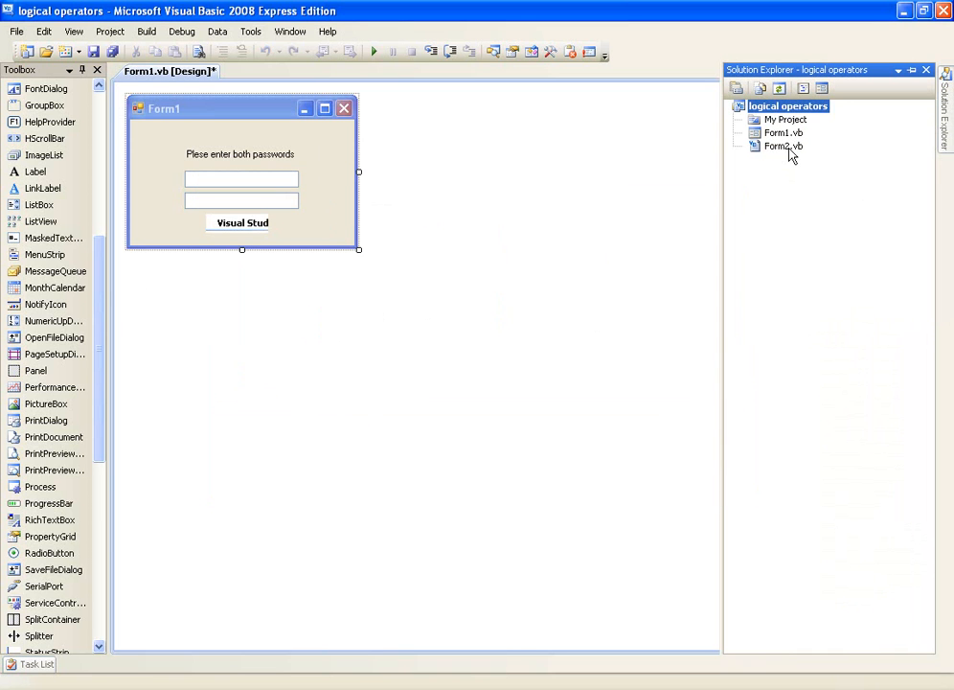
{"action": "double_click", "coordinate": [787, 147]}
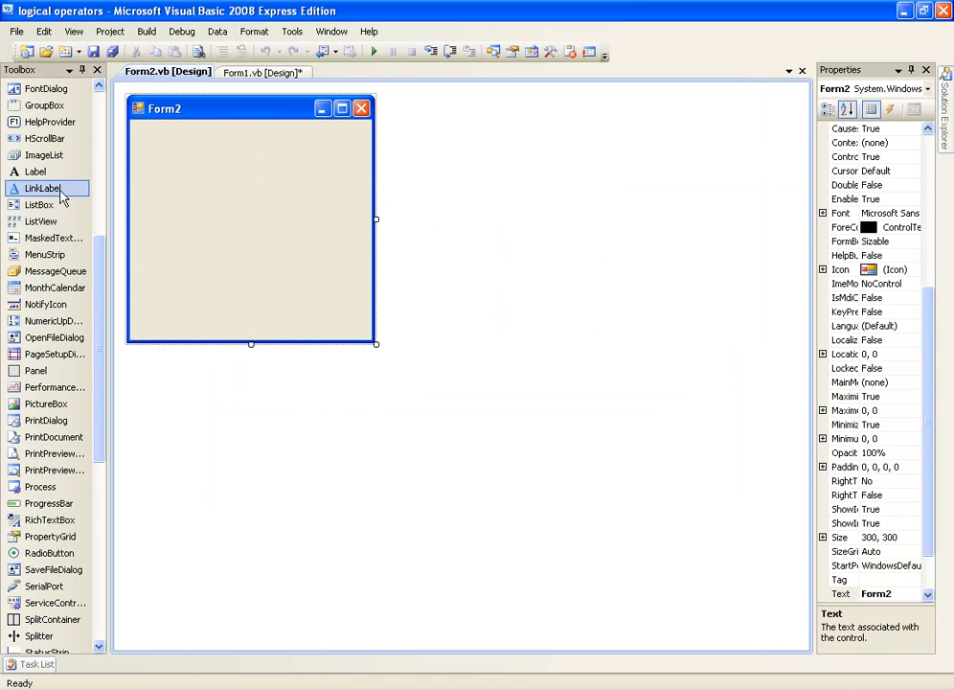
{"action": "left_click_drag", "start_coordinate": [34, 172], "coordinate": [173, 172]}
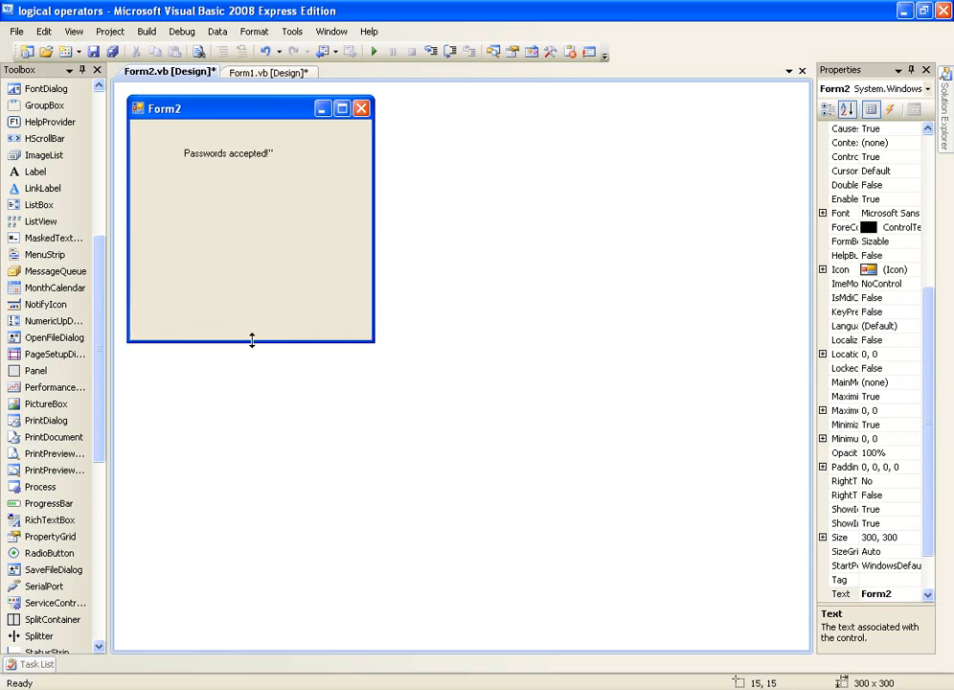
{"action": "left_click", "coordinate": [271, 73]}
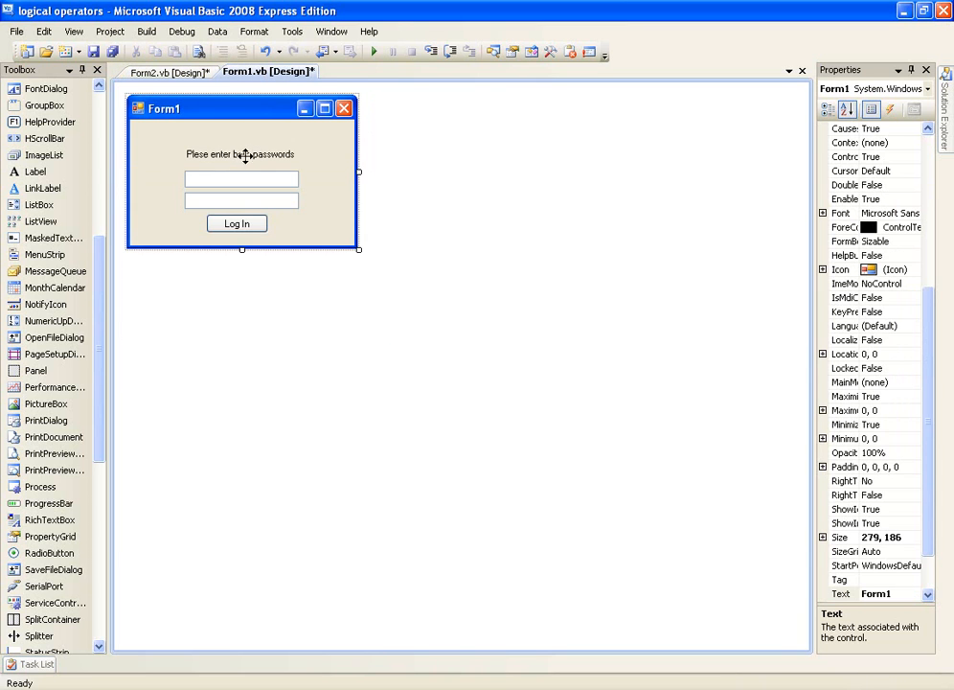
{"action": "left_click", "coordinate": [237, 224]}
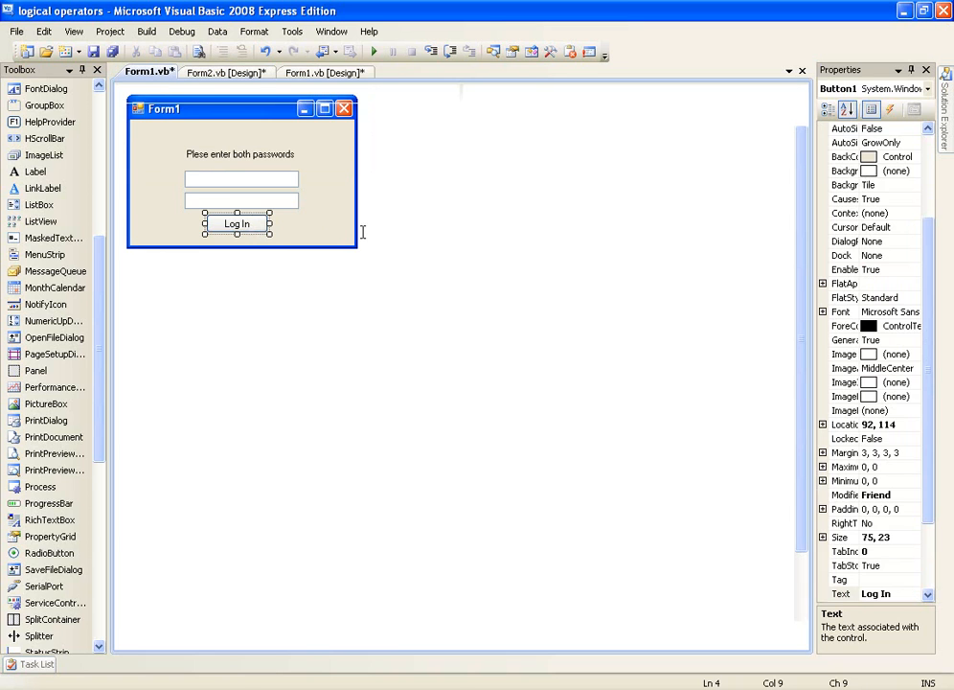
{"action": "double_click", "coordinate": [236, 223]}
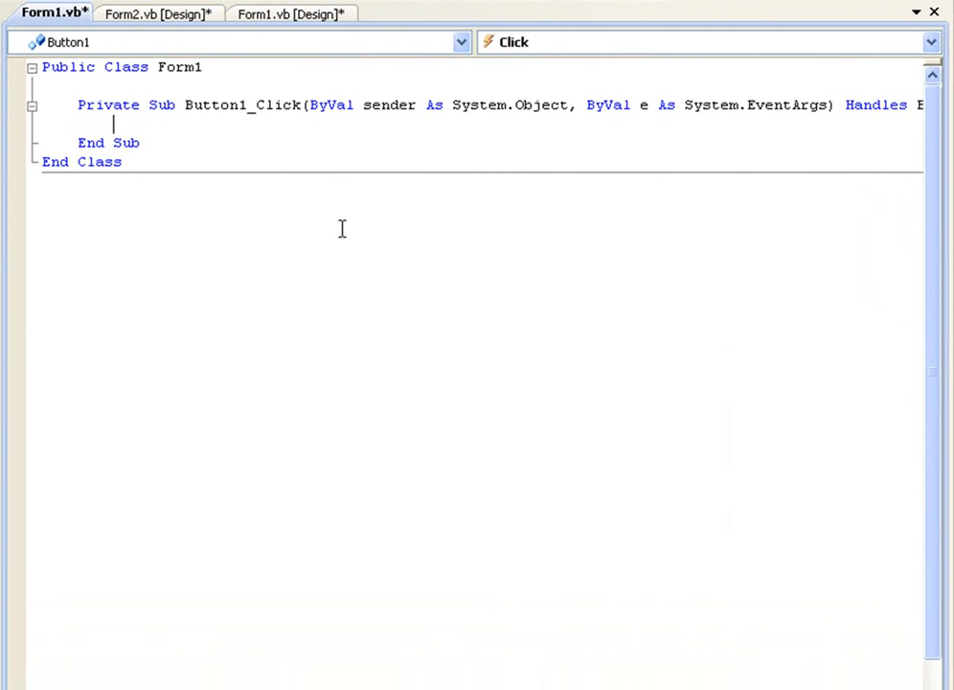
{"action": "type", "text": "If TextBox1.Text"}
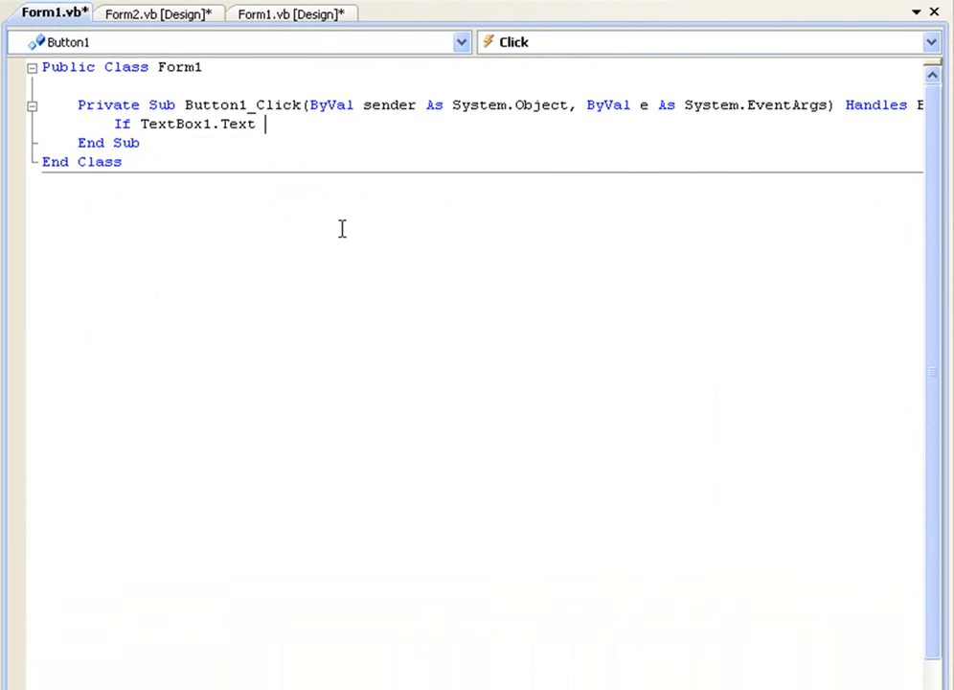
{"action": "type", "text": "= \"thepas"}
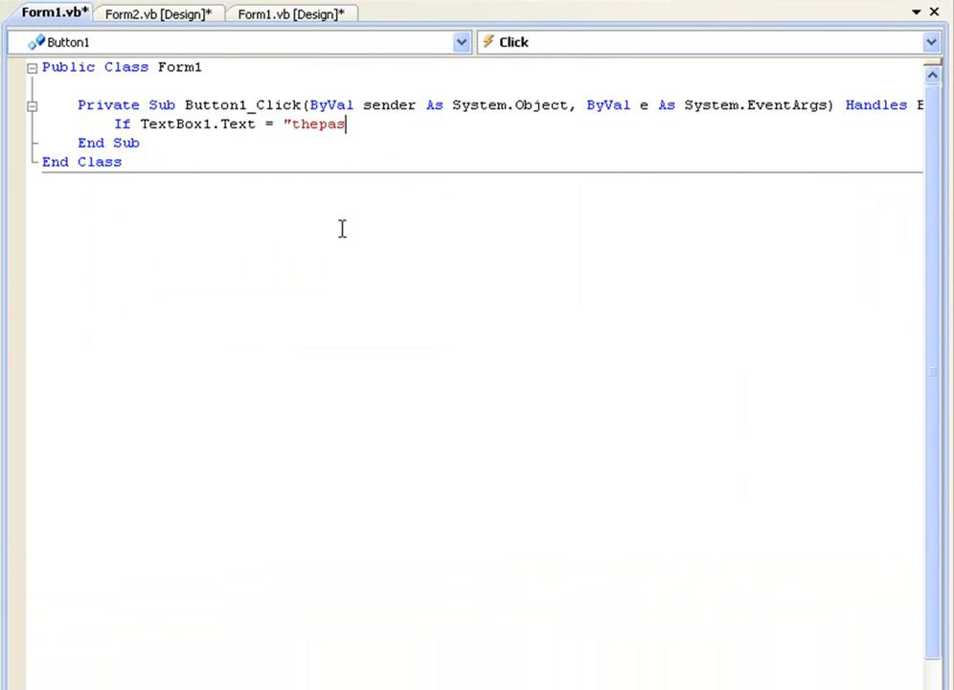
{"action": "type", "text": "sword\" Then"}
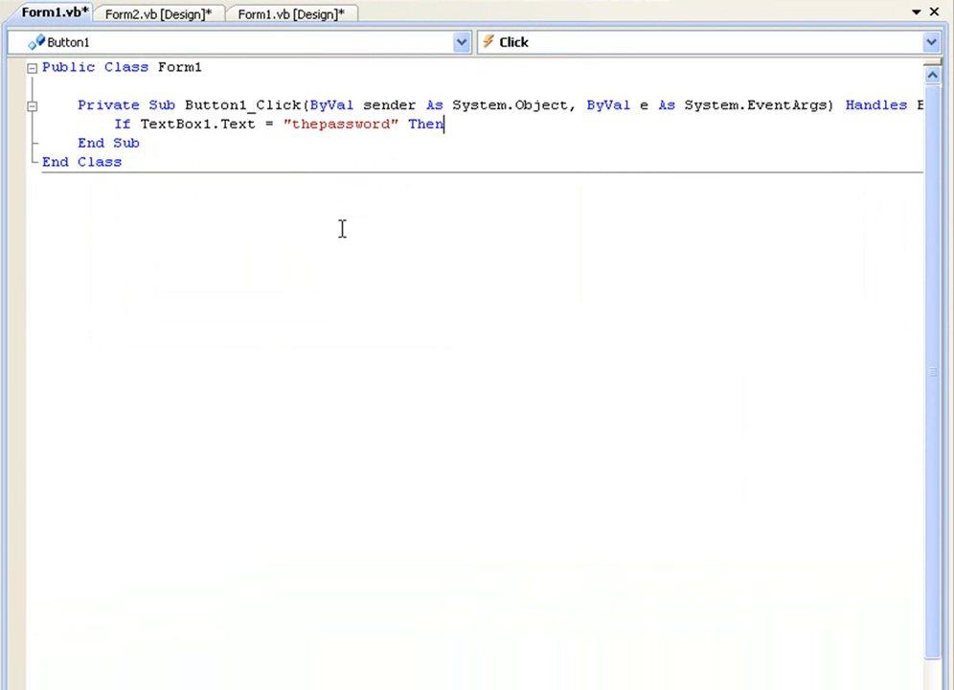
{"action": "type", "text": "Form2.Show("}
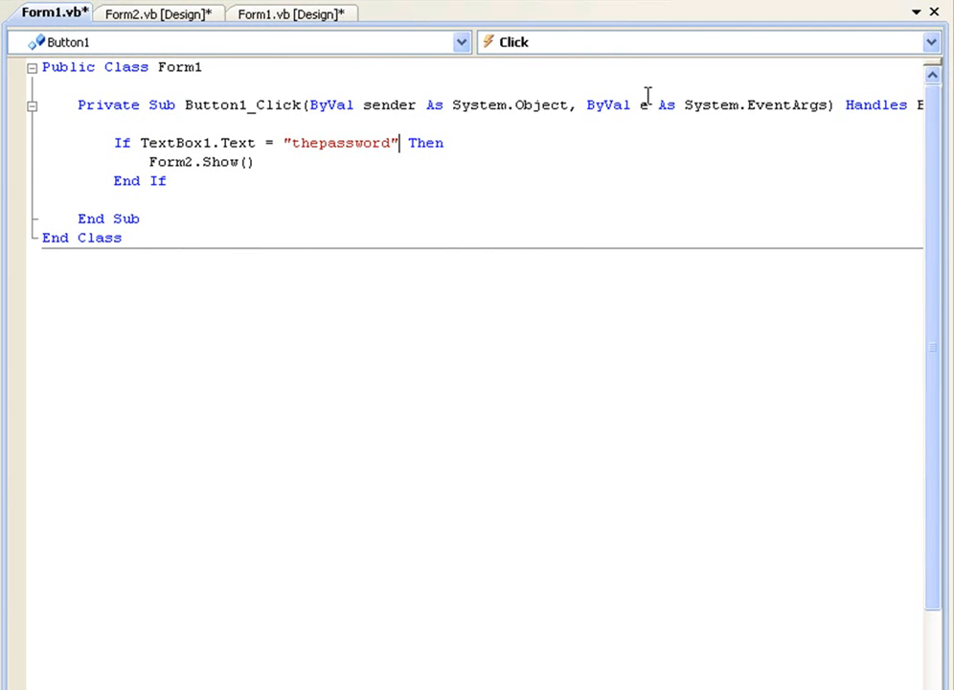
{"action": "mouse_move", "coordinate": [647, 104]}
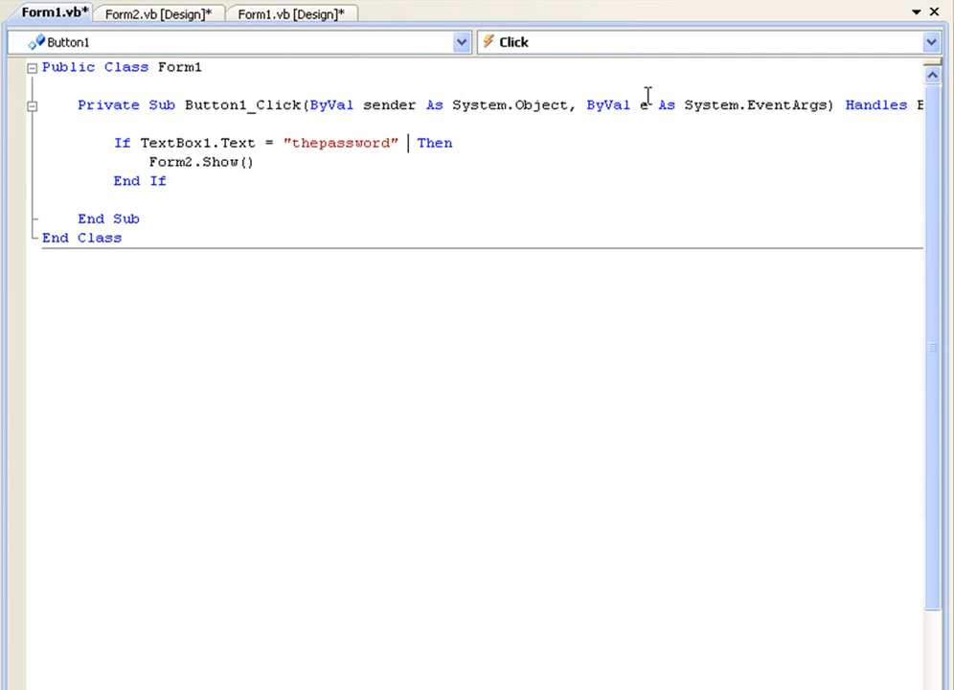
{"action": "type", "text": "And te"}
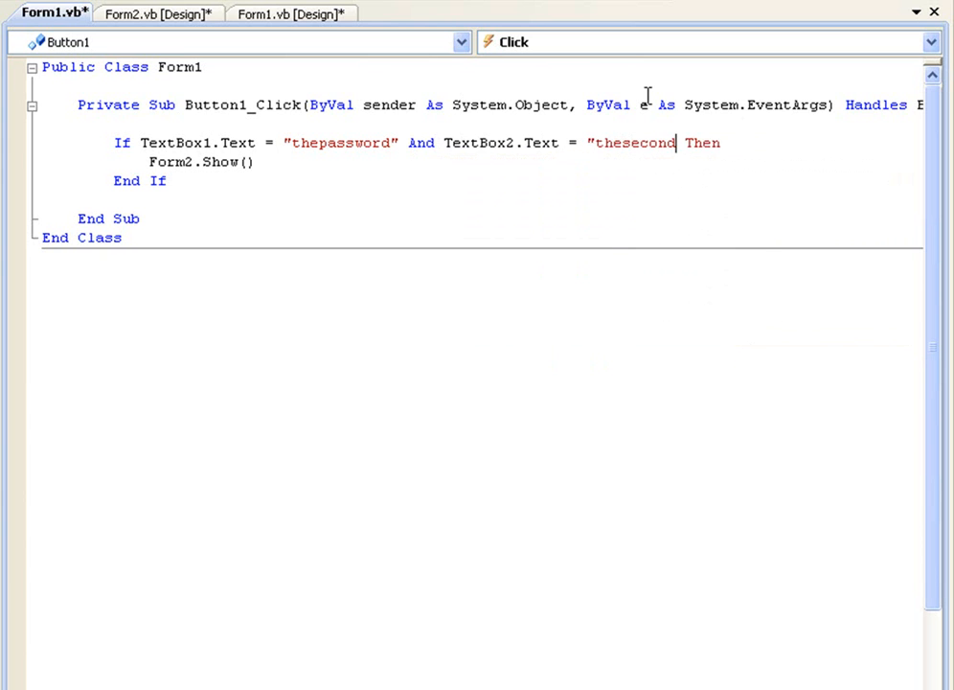
{"action": "type", "text": "password\""}
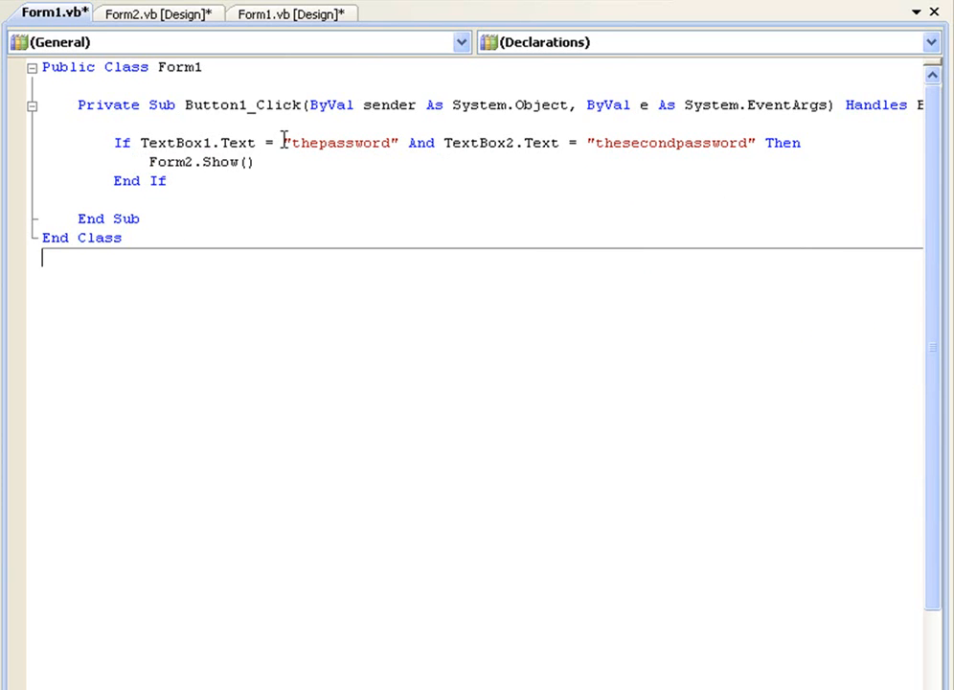
{"action": "mouse_move", "coordinate": [469, 142]}
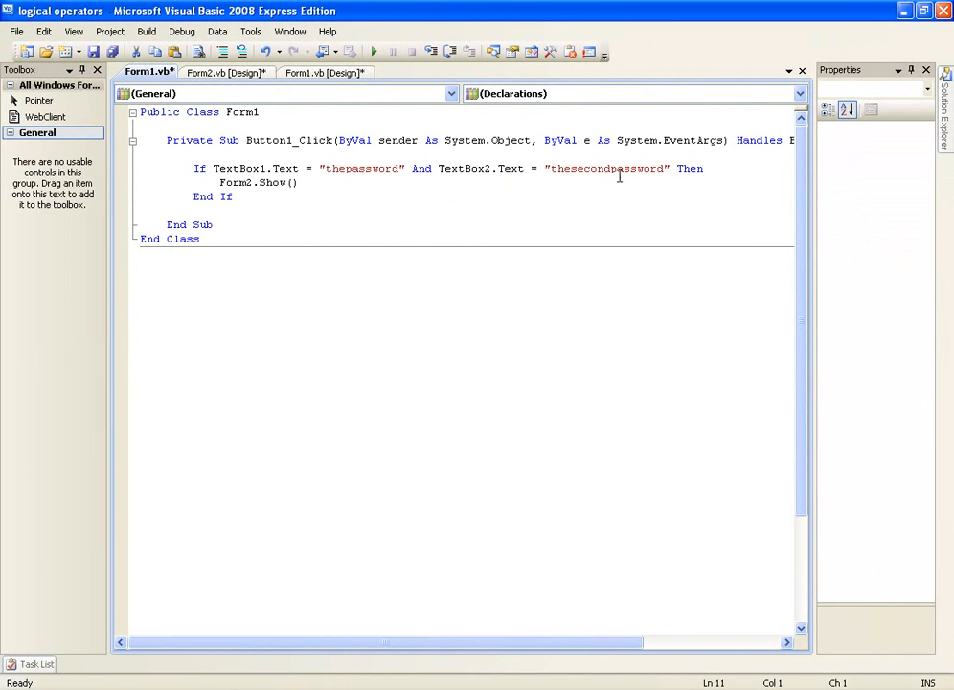
{"action": "mouse_move", "coordinate": [233, 196]}
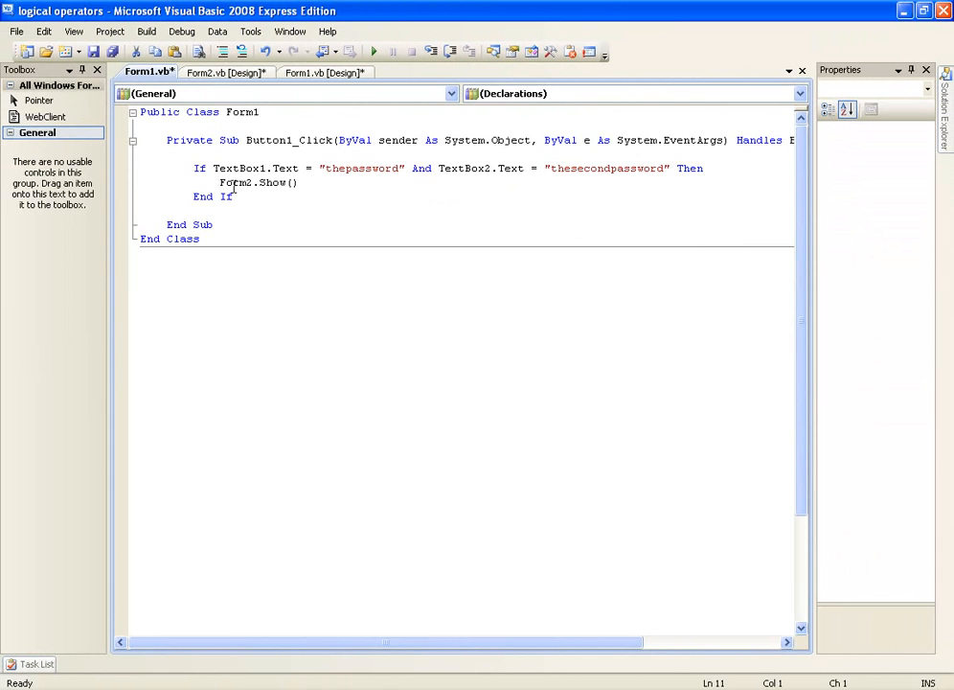
{"action": "left_click", "coordinate": [220, 85]}
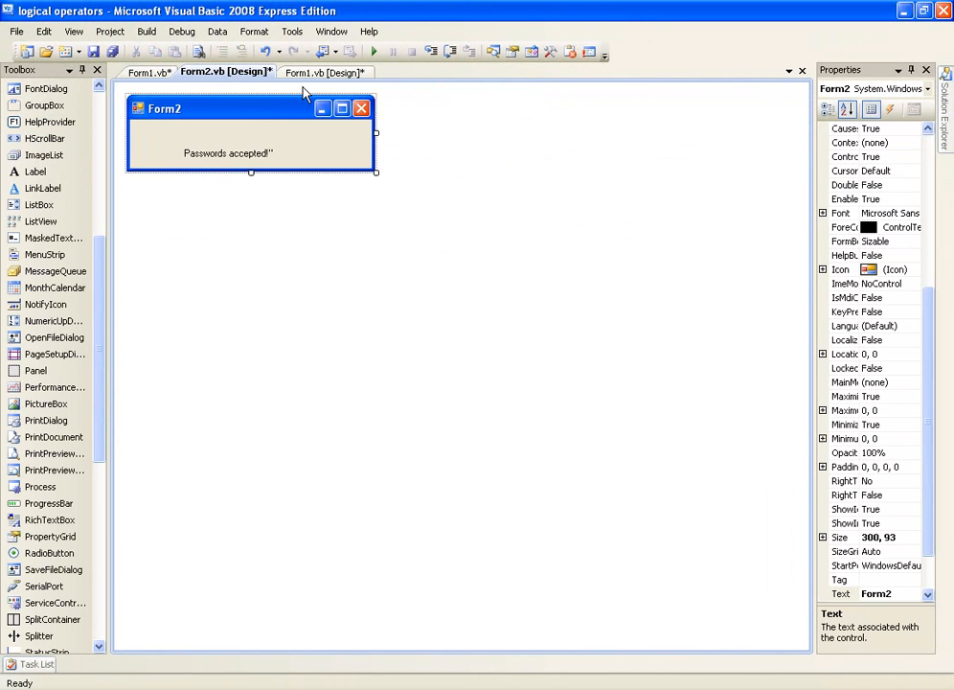
Step: Review both form layouts, select the 'Passwords accepted!' label, and start debugging
{"action": "left_click", "coordinate": [321, 73]}
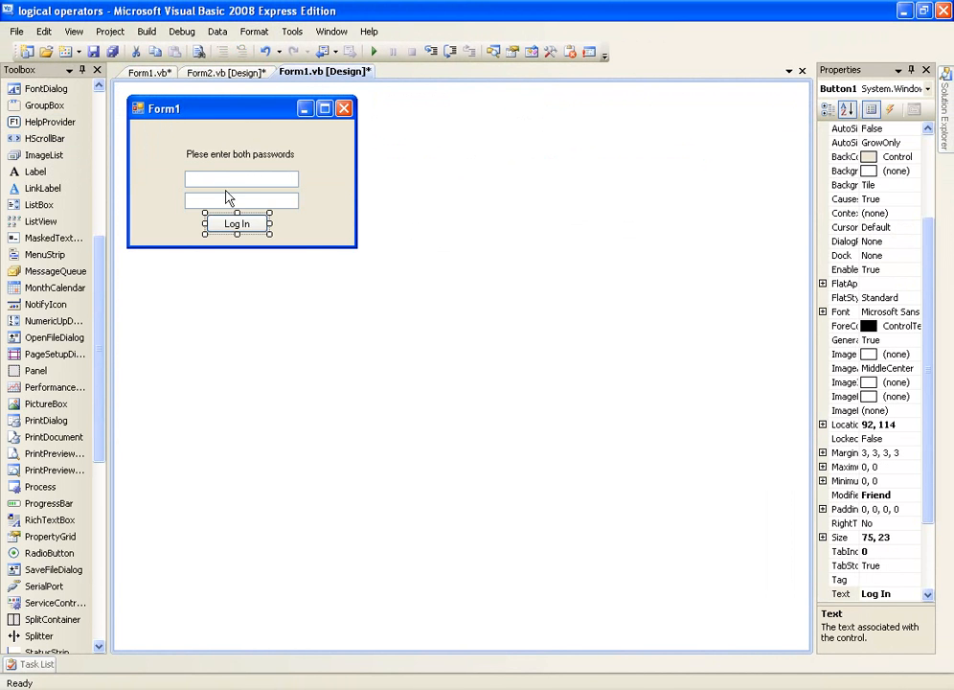
{"action": "left_click", "coordinate": [209, 70]}
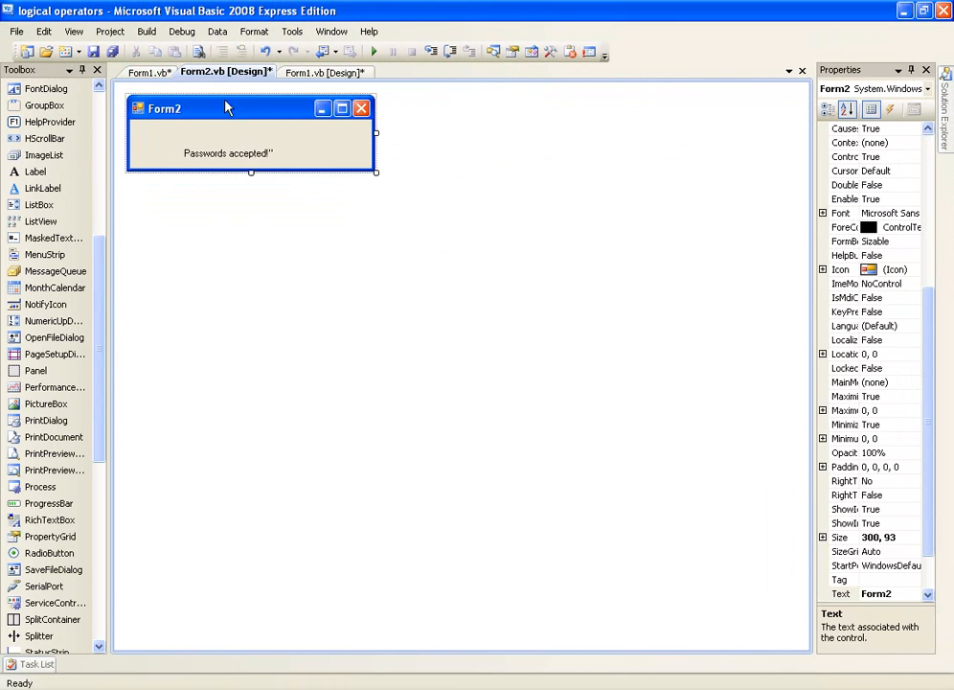
{"action": "left_click", "coordinate": [227, 153]}
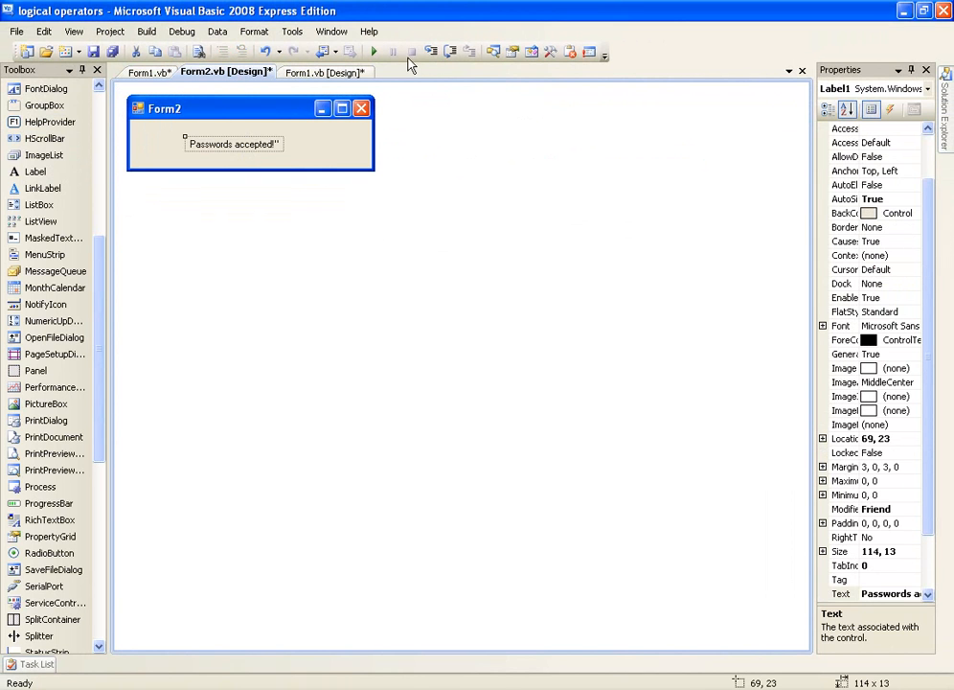
{"action": "left_click", "coordinate": [324, 53]}
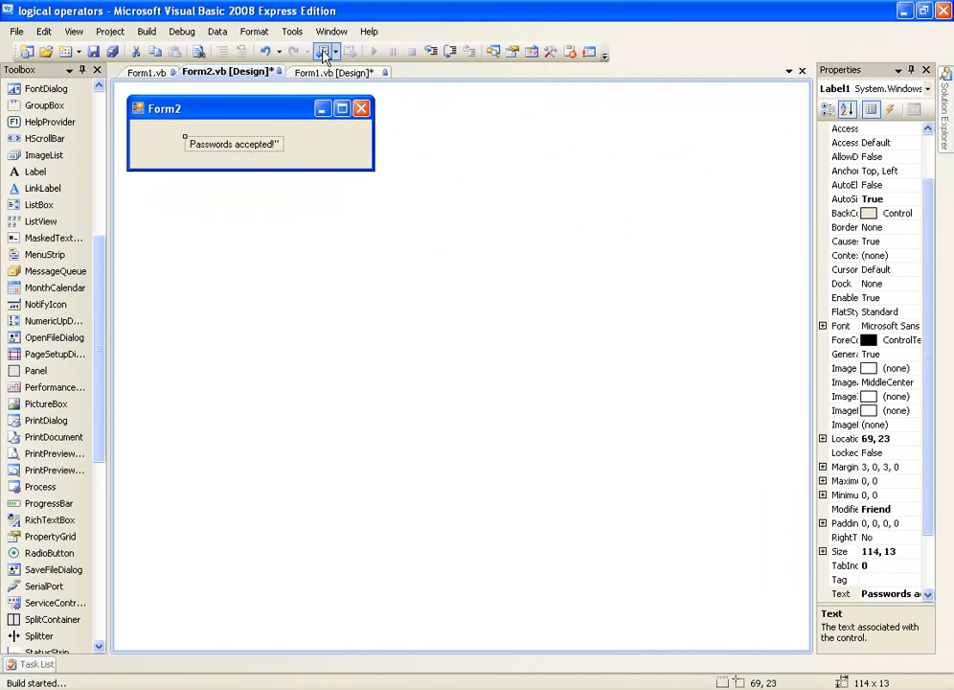
{"action": "left_click", "coordinate": [317, 52]}
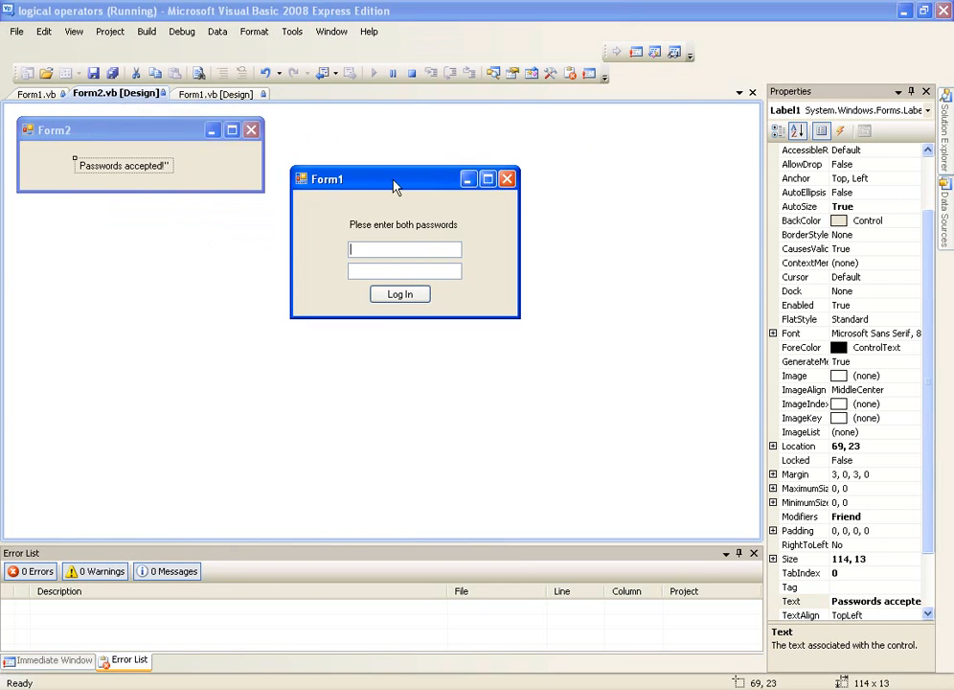
{"action": "type", "text": "thepassword"}
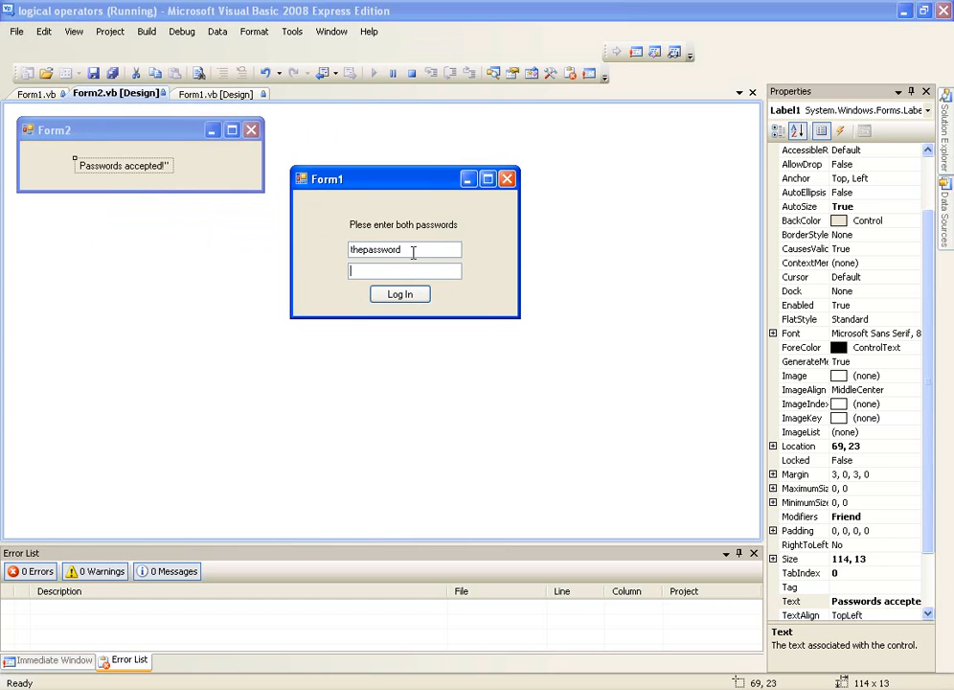
{"action": "type", "text": "thesecondpassword"}
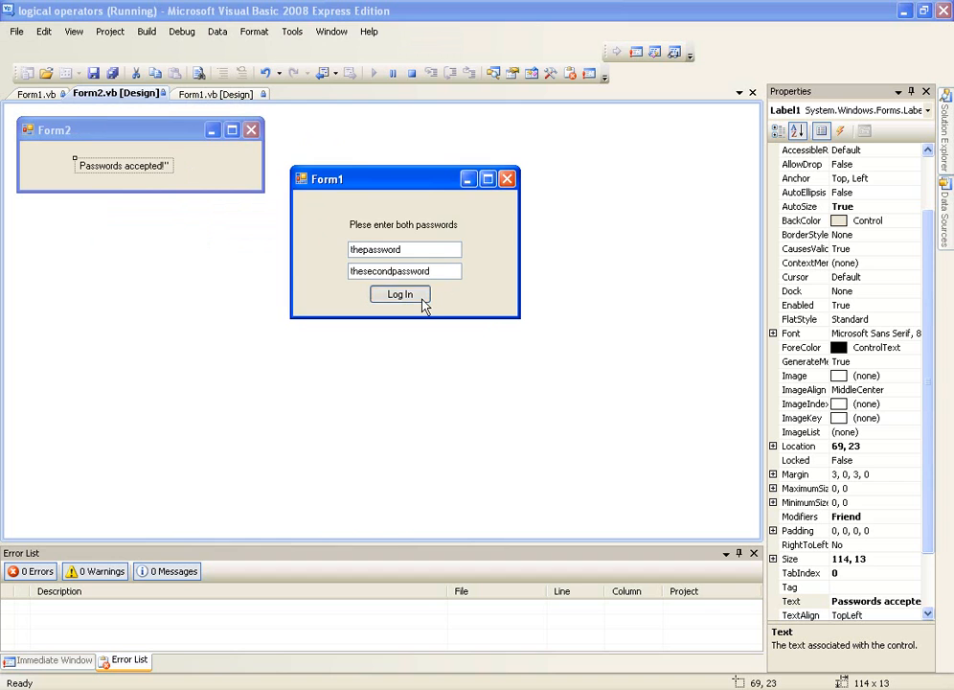
{"action": "left_click", "coordinate": [400, 294]}
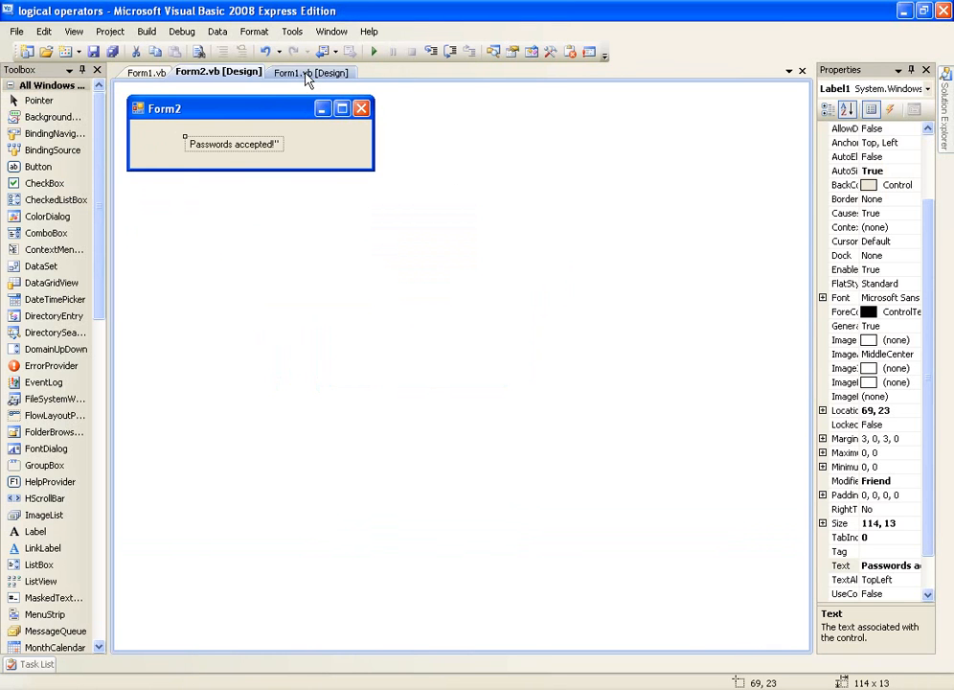
{"action": "left_click", "coordinate": [305, 73]}
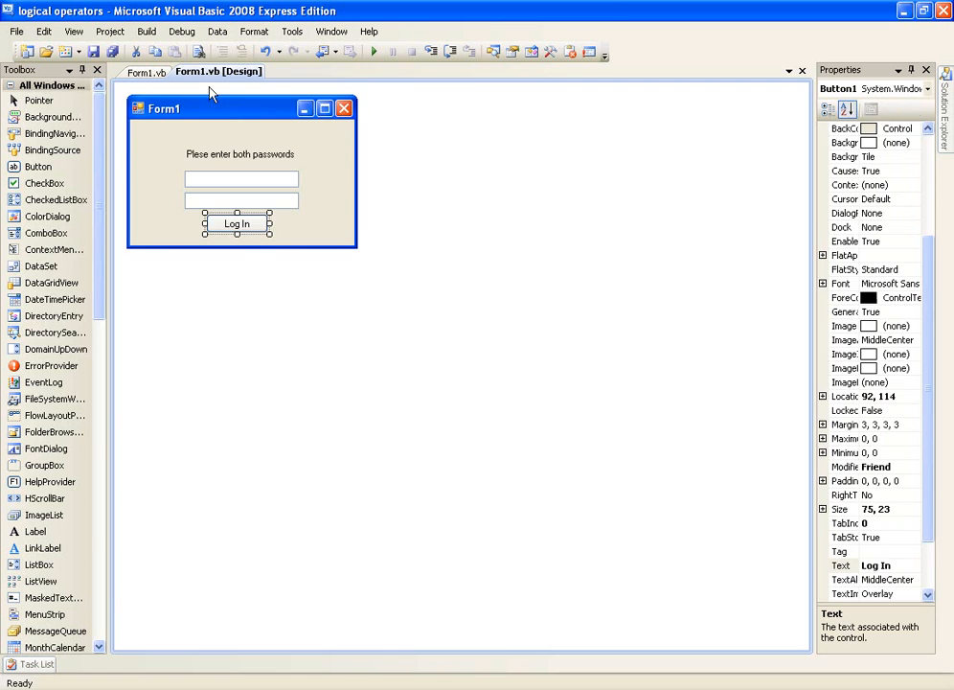
{"action": "left_click", "coordinate": [287, 179]}
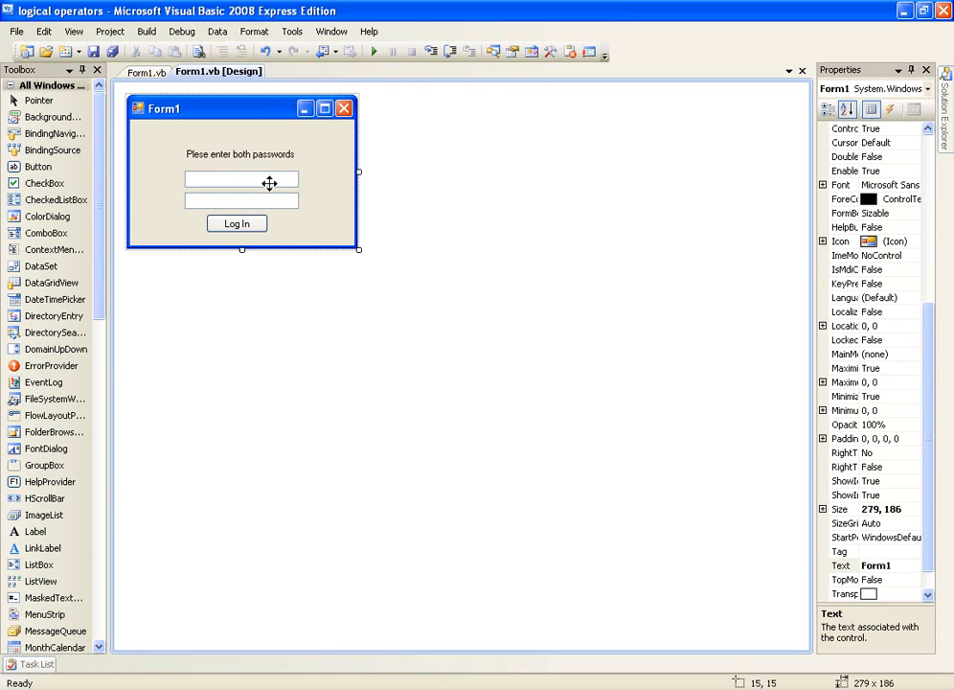
{"action": "left_click", "coordinate": [242, 179]}
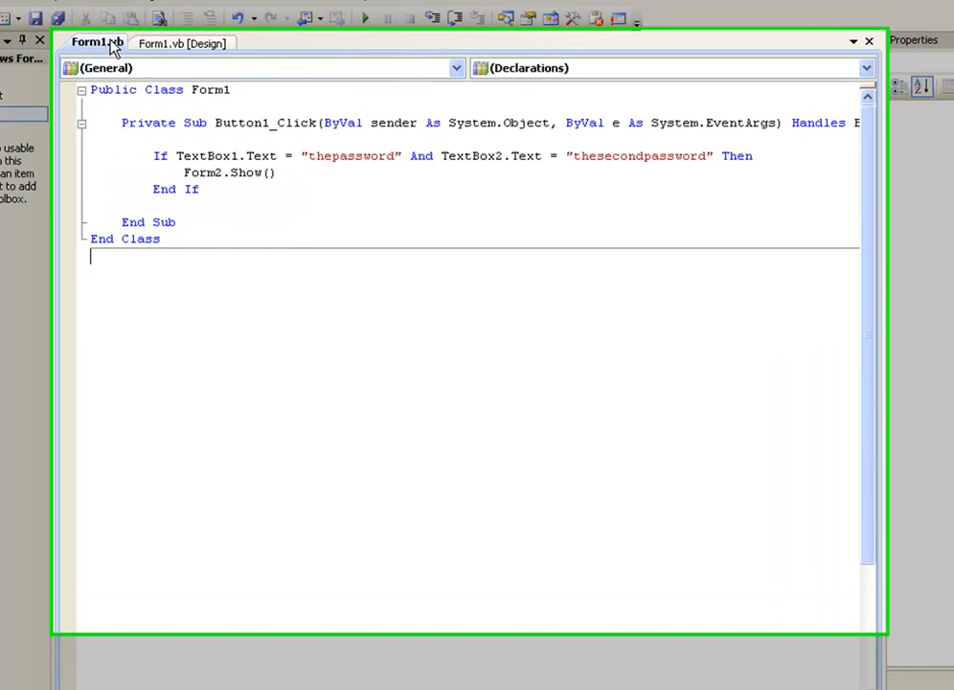
{"action": "left_click", "coordinate": [188, 44]}
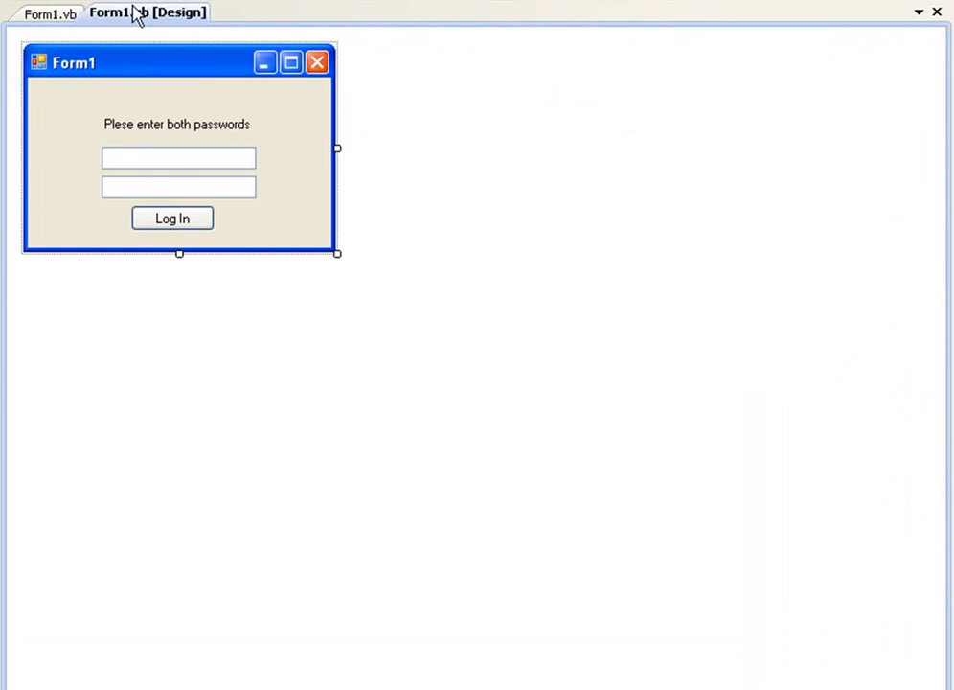
{"action": "left_click", "coordinate": [46, 12]}
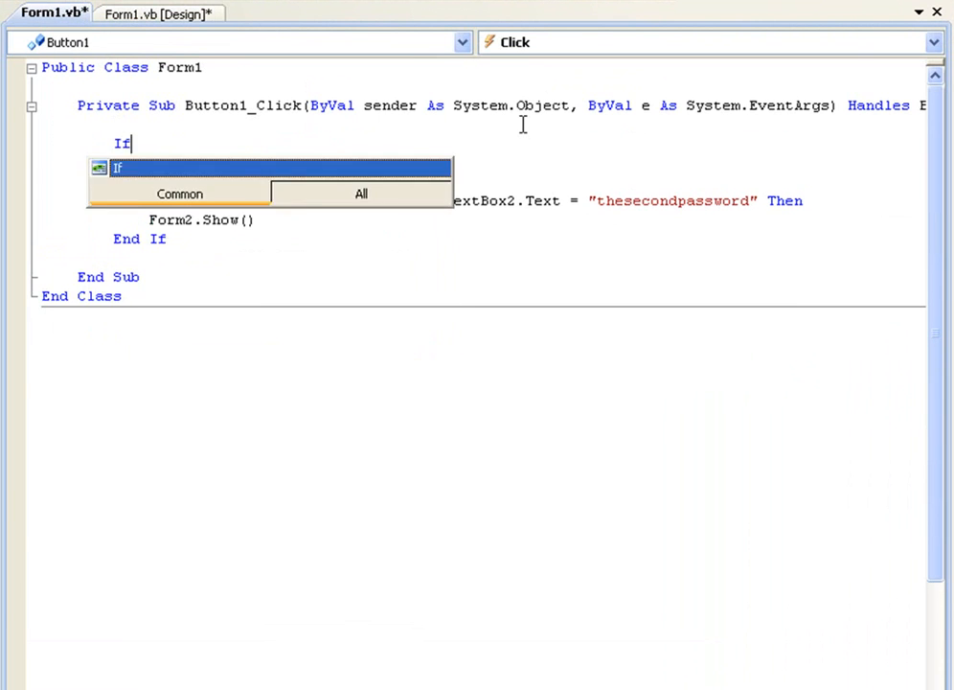
Step: Add an If TextBox1.Text = "" Or TextBox2.Text = "" check showing 'You didn't fill in the fields!'
{"action": "type", "text": "TextBox1.Text"}
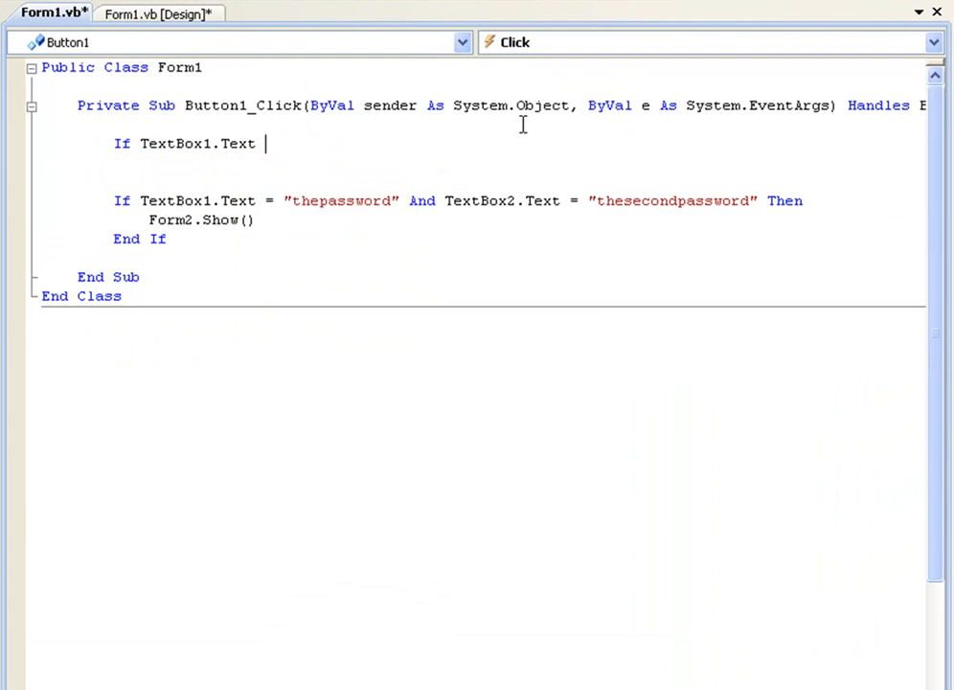
{"action": "type", "text": "= \"\""}
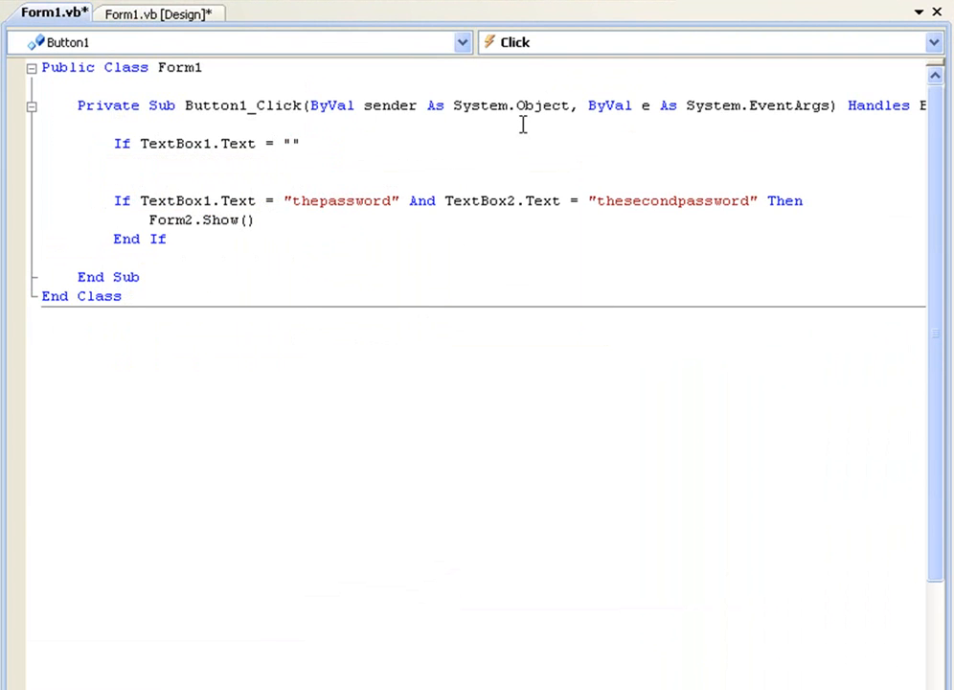
{"action": "left_click", "coordinate": [301, 143]}
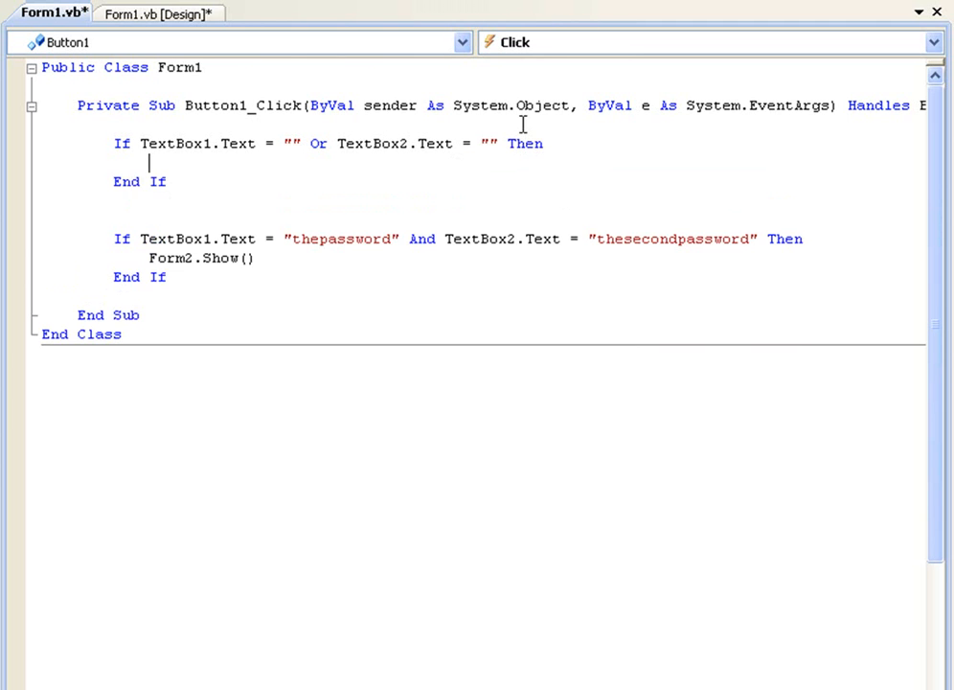
{"action": "type", "text": "MessageBox.Show(\"You didn't fill in"}
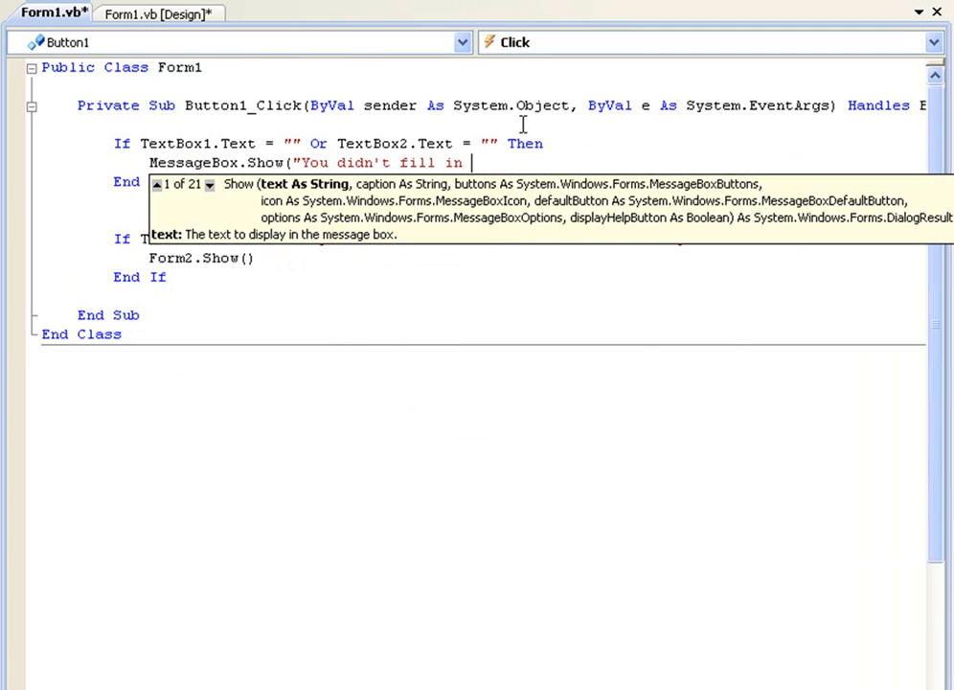
{"action": "type", "text": "the fields!\")"}
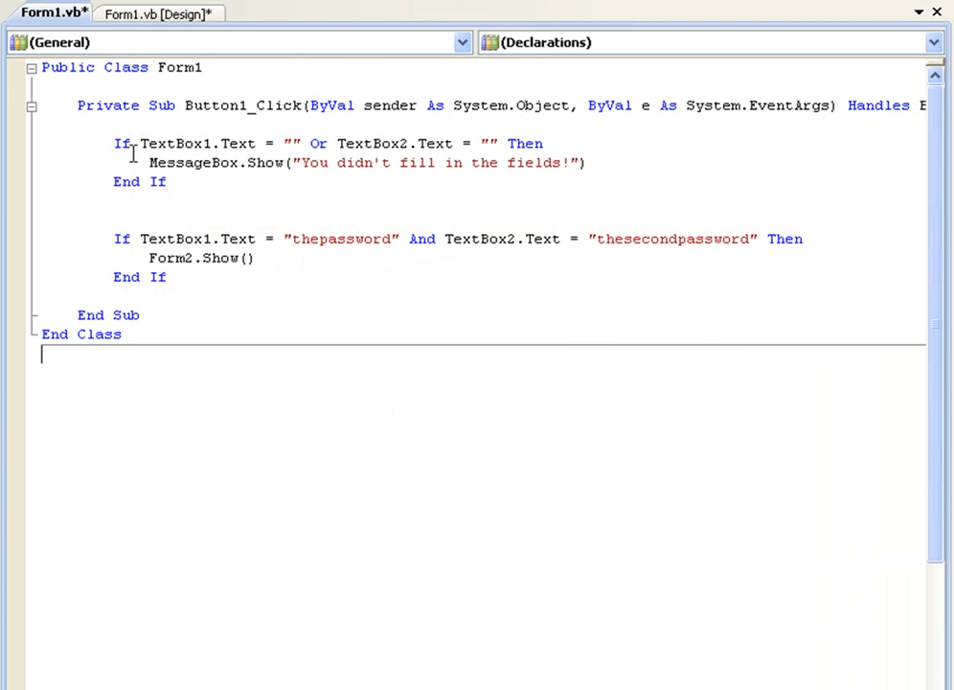
{"action": "mouse_move", "coordinate": [222, 130]}
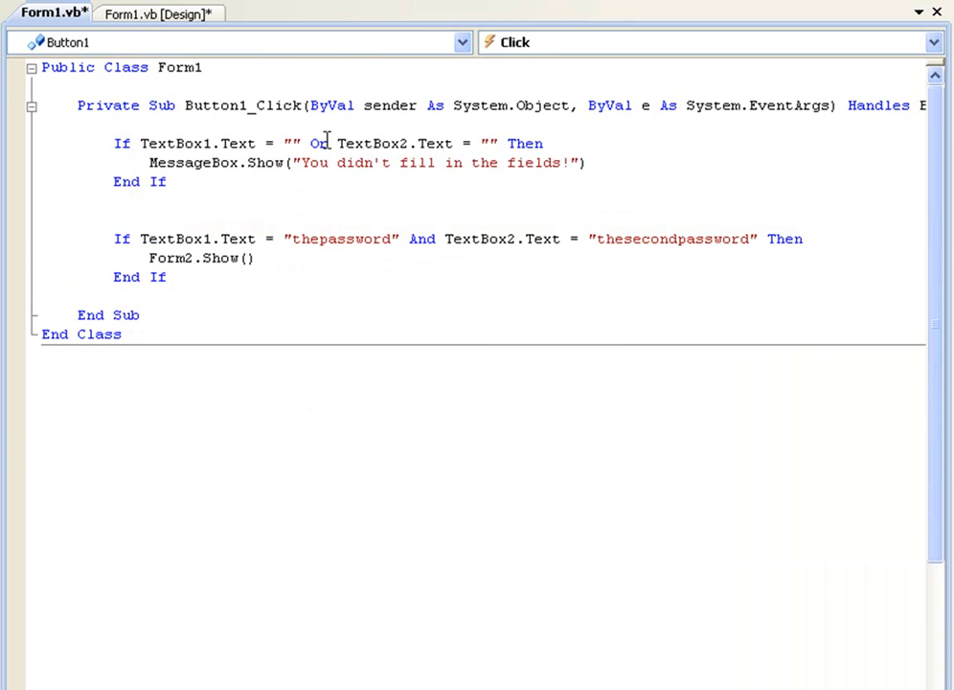
{"action": "mouse_move", "coordinate": [489, 142]}
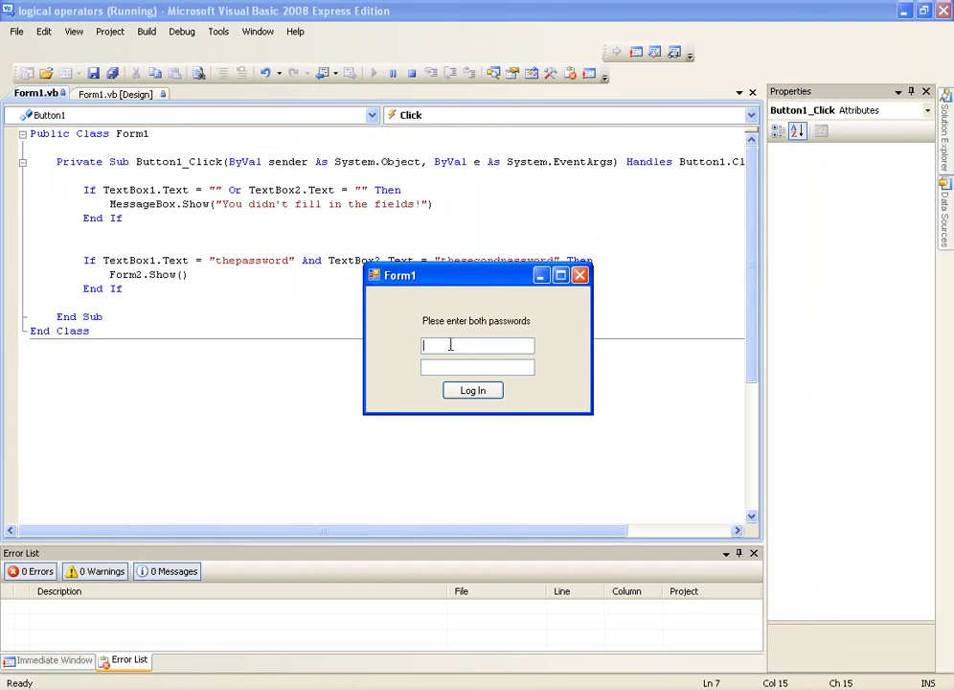
Step: Click Log In with both fields empty, then with only one filled, dismissing each warning
{"action": "left_click", "coordinate": [472, 390]}
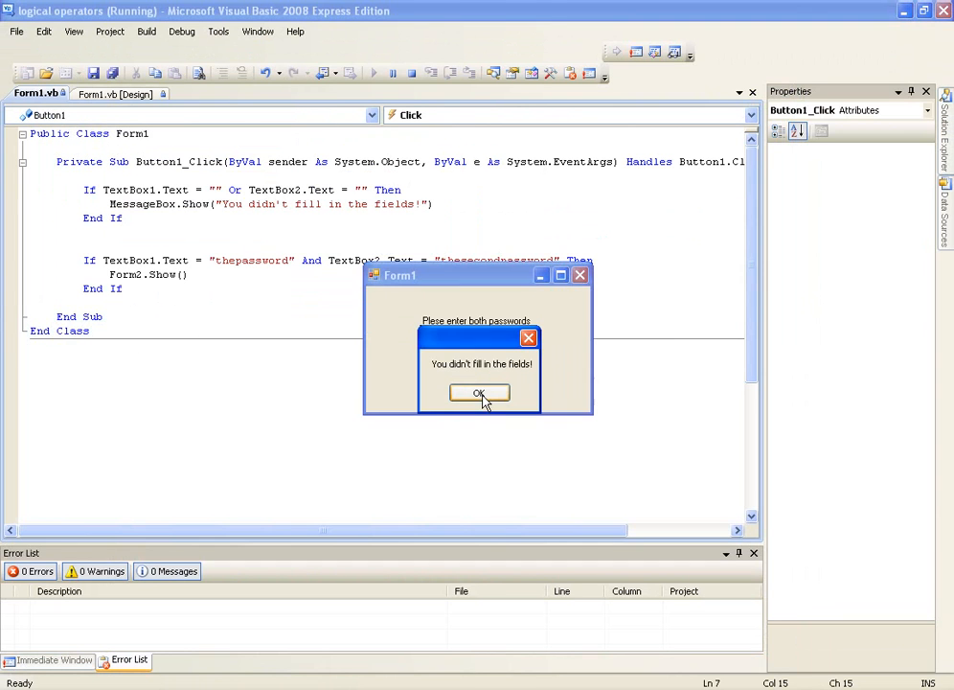
{"action": "left_click", "coordinate": [479, 393]}
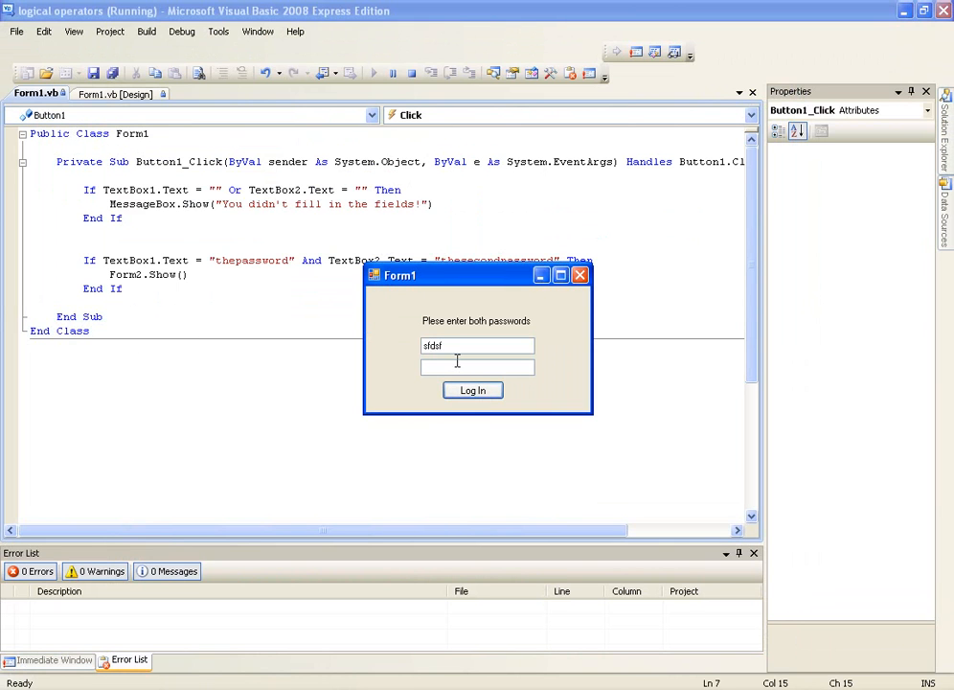
{"action": "type", "text": "fsdfsdf"}
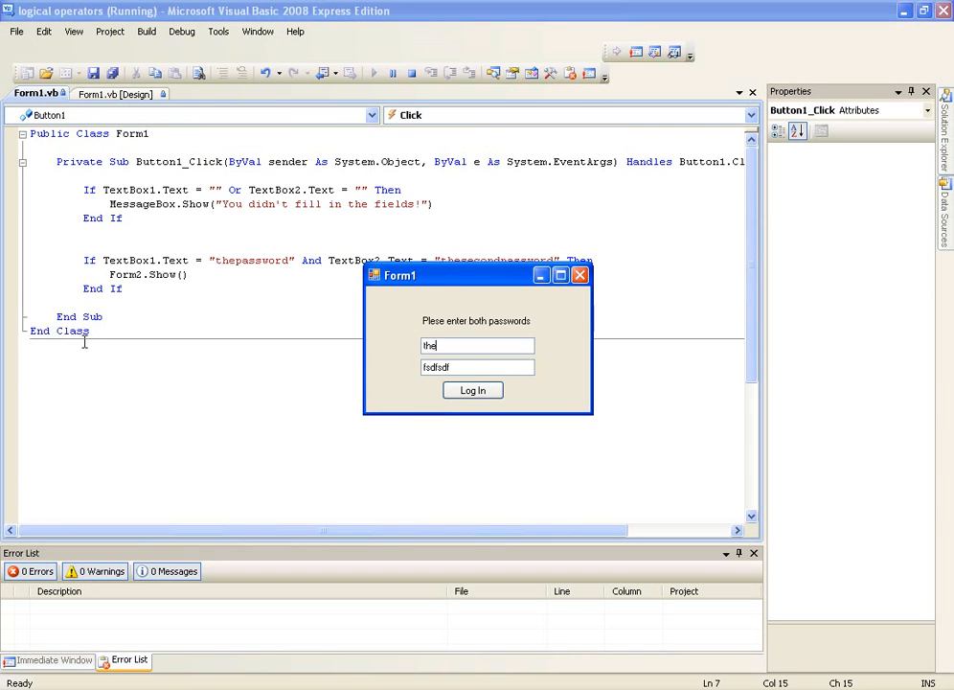
{"action": "type", "text": "password"}
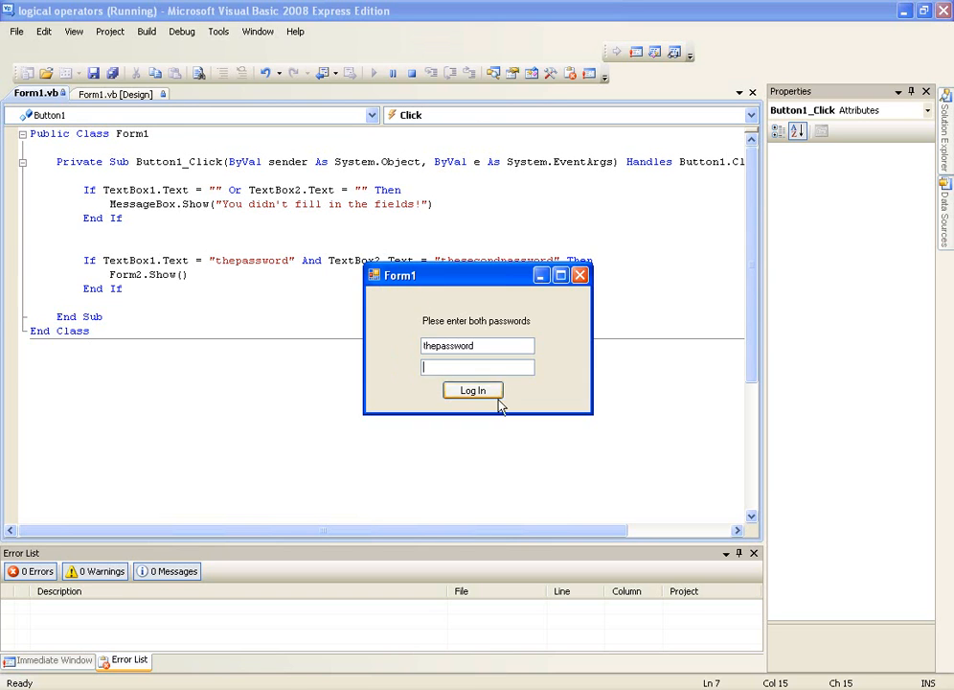
{"action": "left_click", "coordinate": [473, 390]}
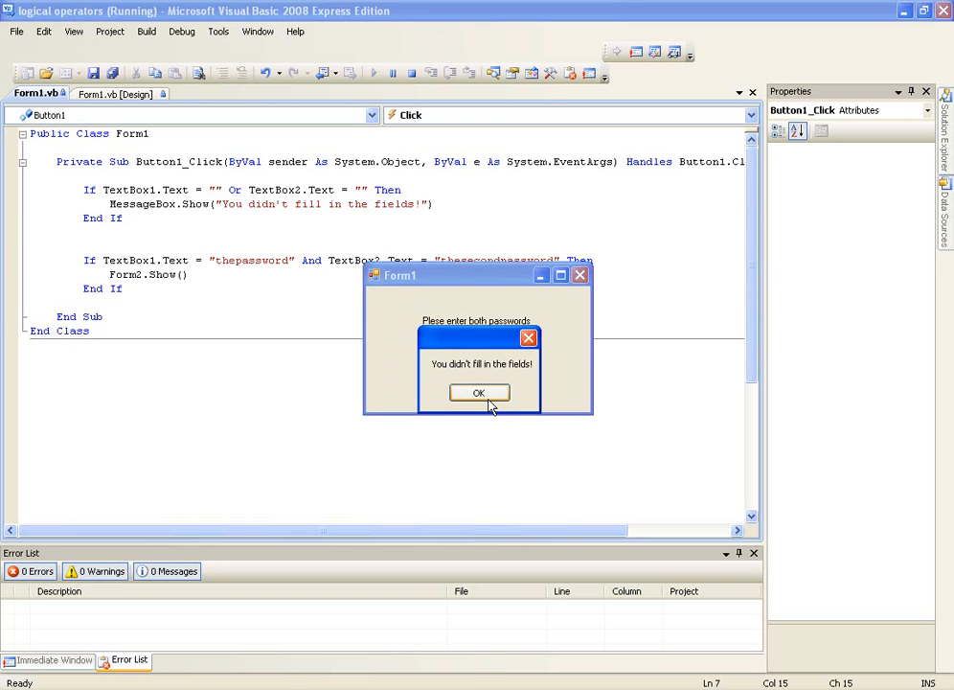
{"action": "left_click", "coordinate": [479, 393]}
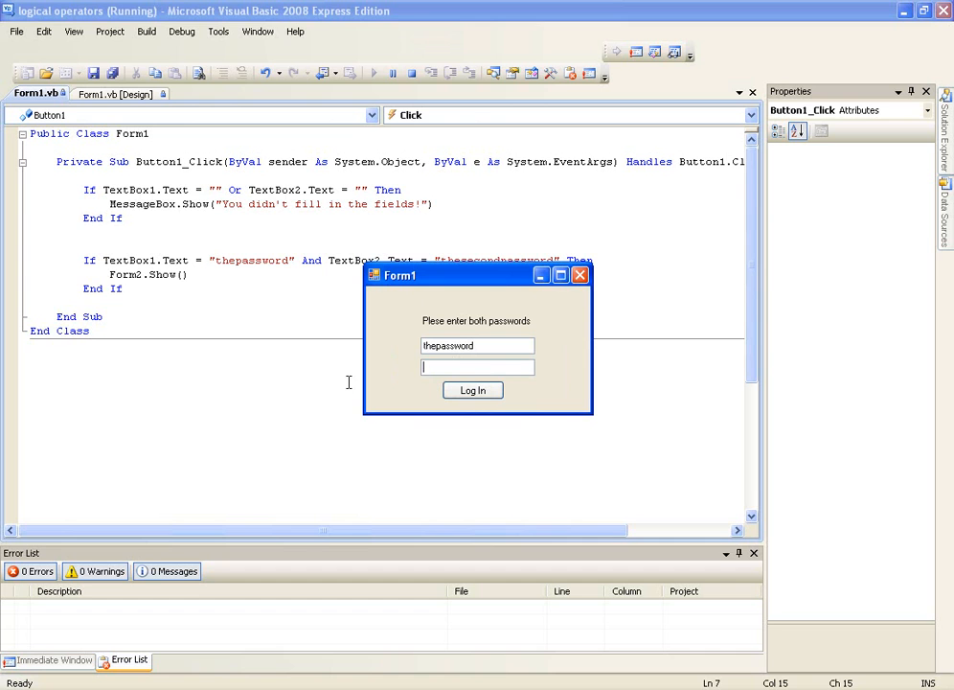
Step: Enter the second password, log in to reach Form2, and close it
{"action": "type", "text": "thesecondpassword"}
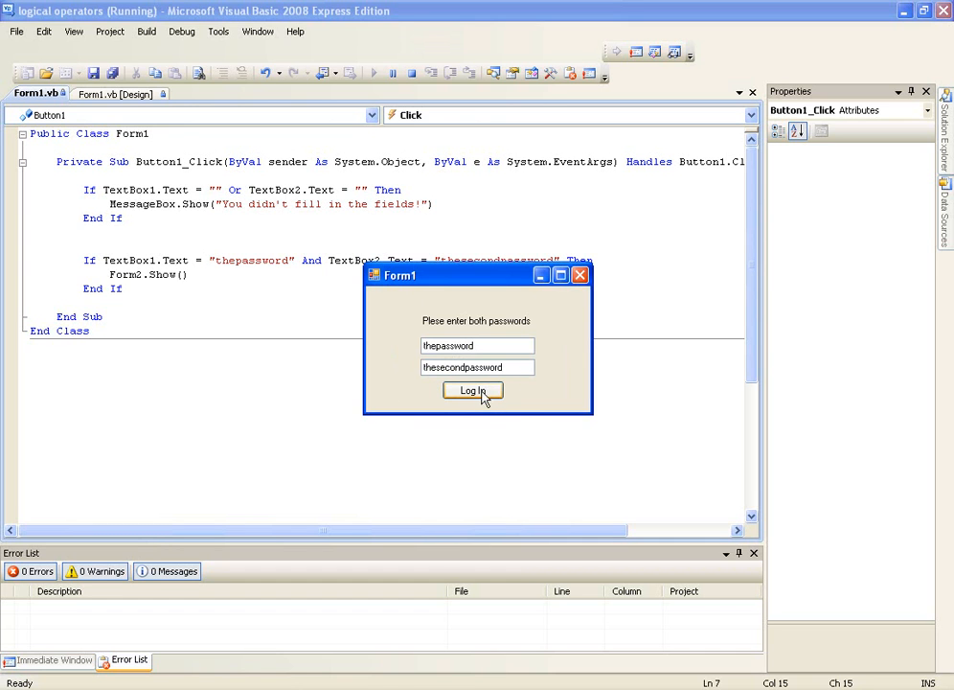
{"action": "left_click", "coordinate": [472, 390]}
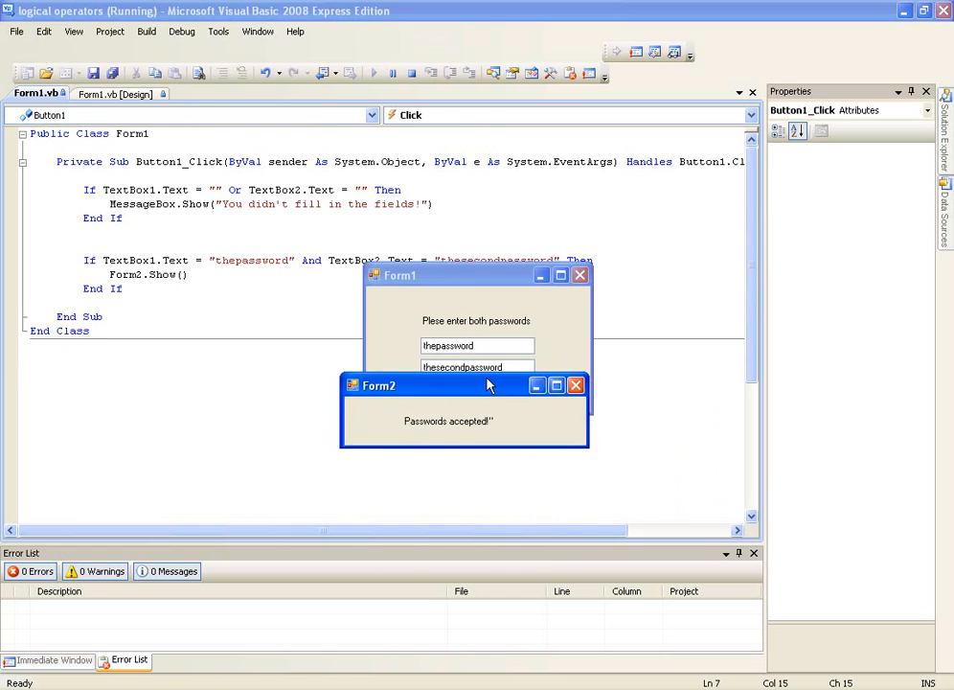
{"action": "left_click", "coordinate": [575, 385]}
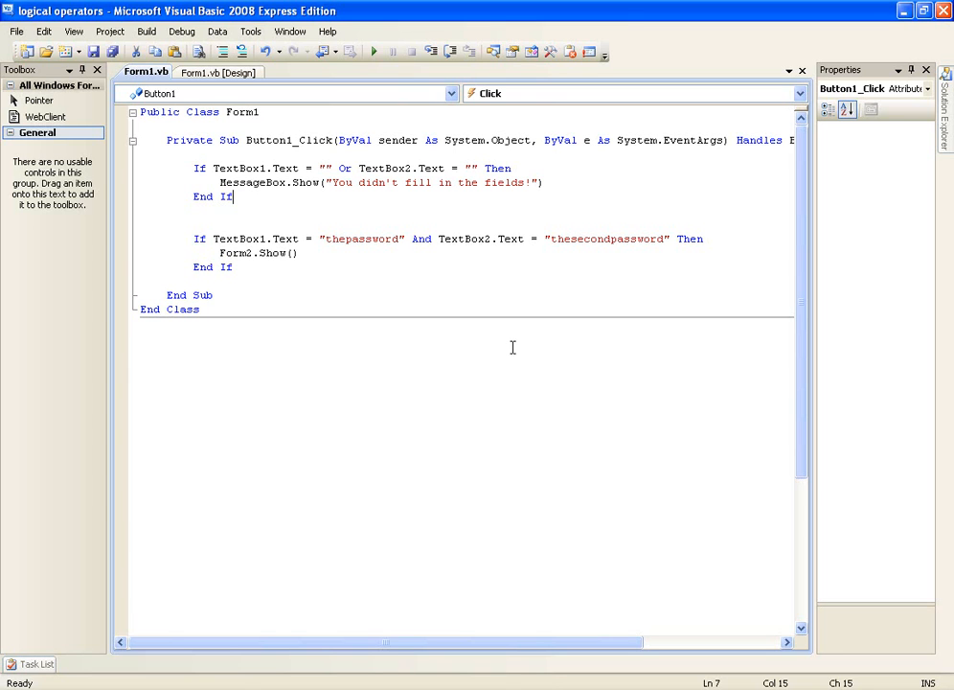
{"action": "mouse_move", "coordinate": [566, 301]}
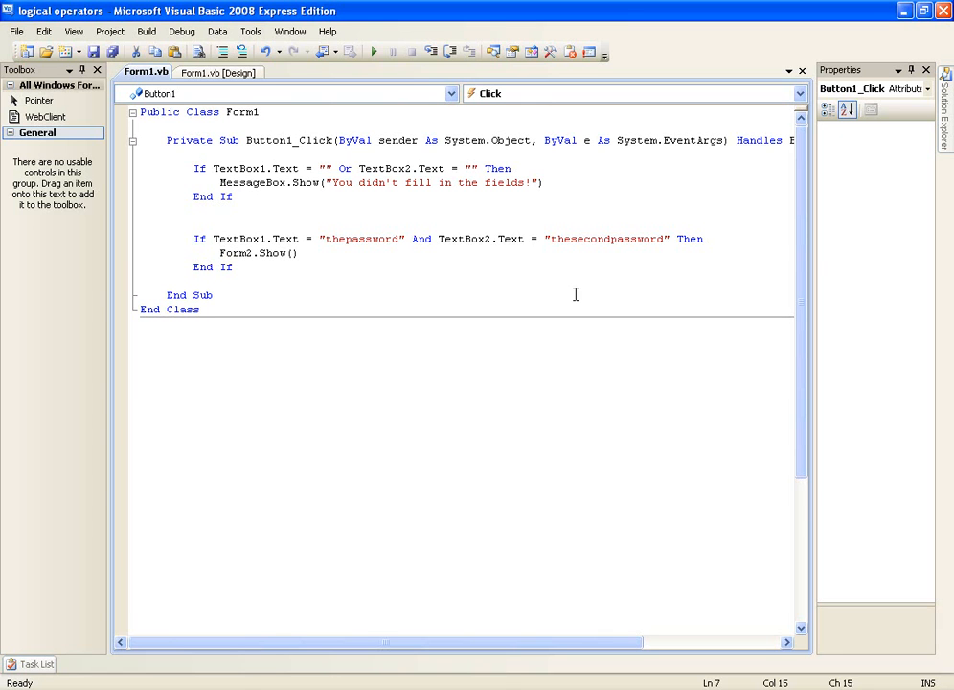
{"action": "mouse_move", "coordinate": [422, 207]}
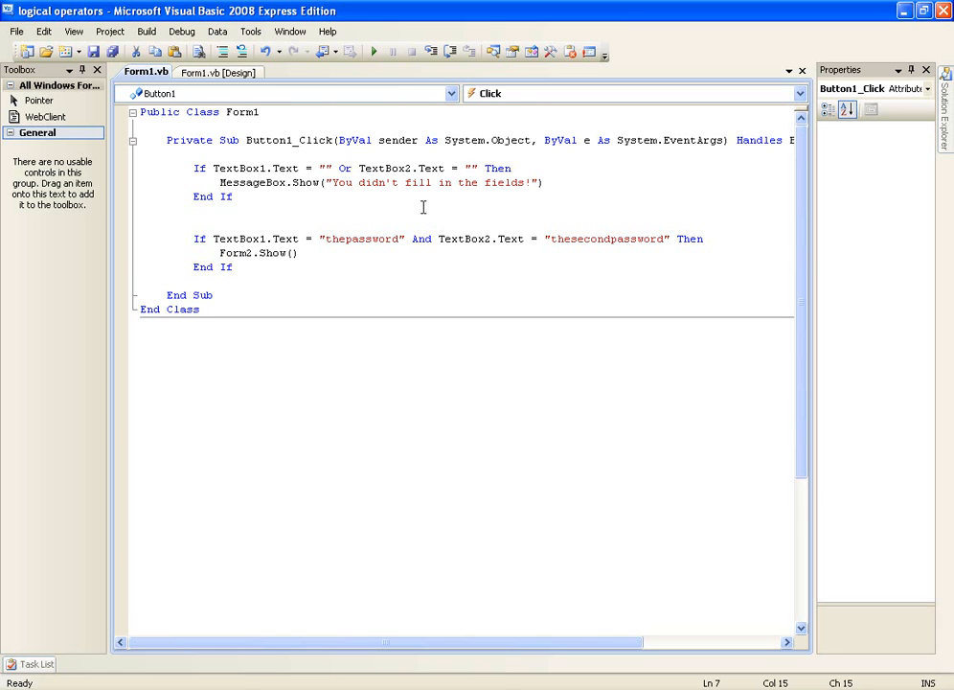
{"action": "mouse_move", "coordinate": [390, 204]}
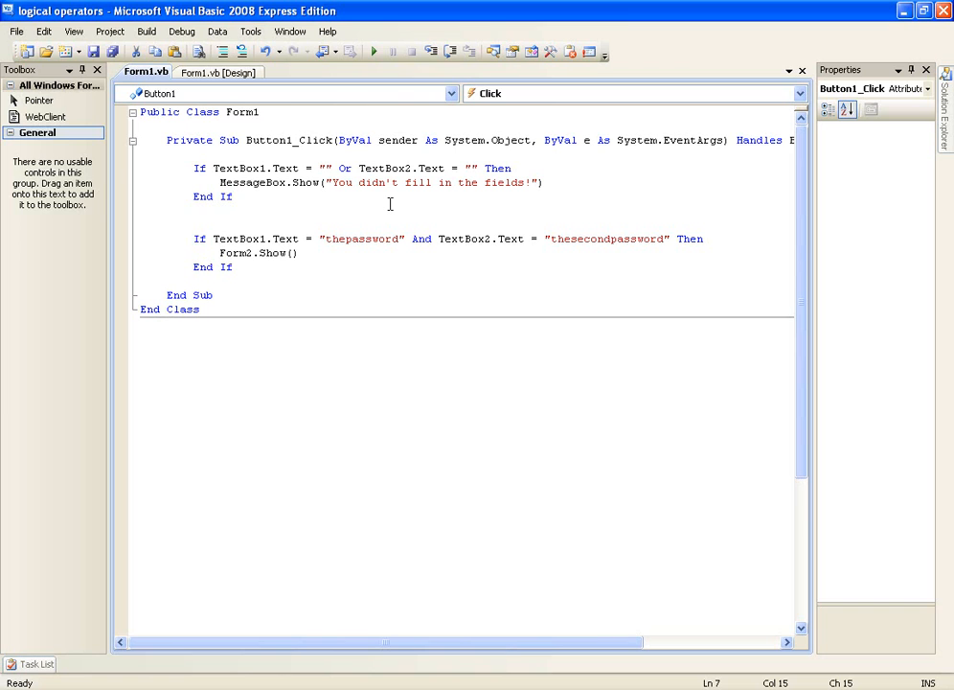